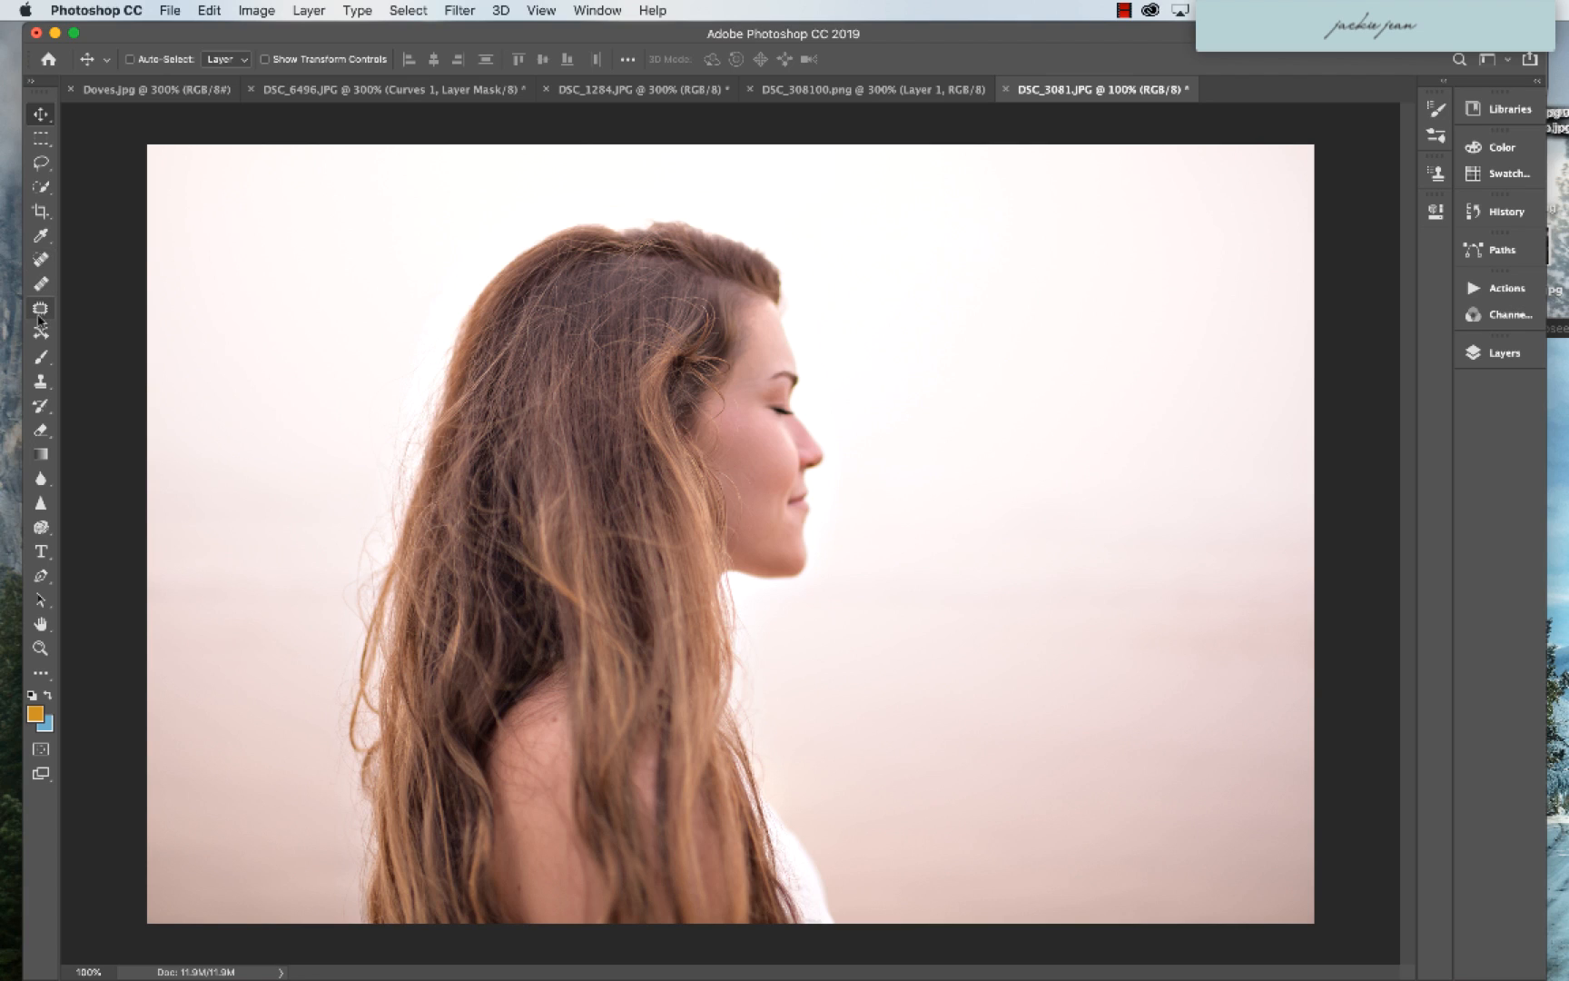
- Select the woman, hair included, from the pale portrait background with Select Subject
left_click(42, 187)
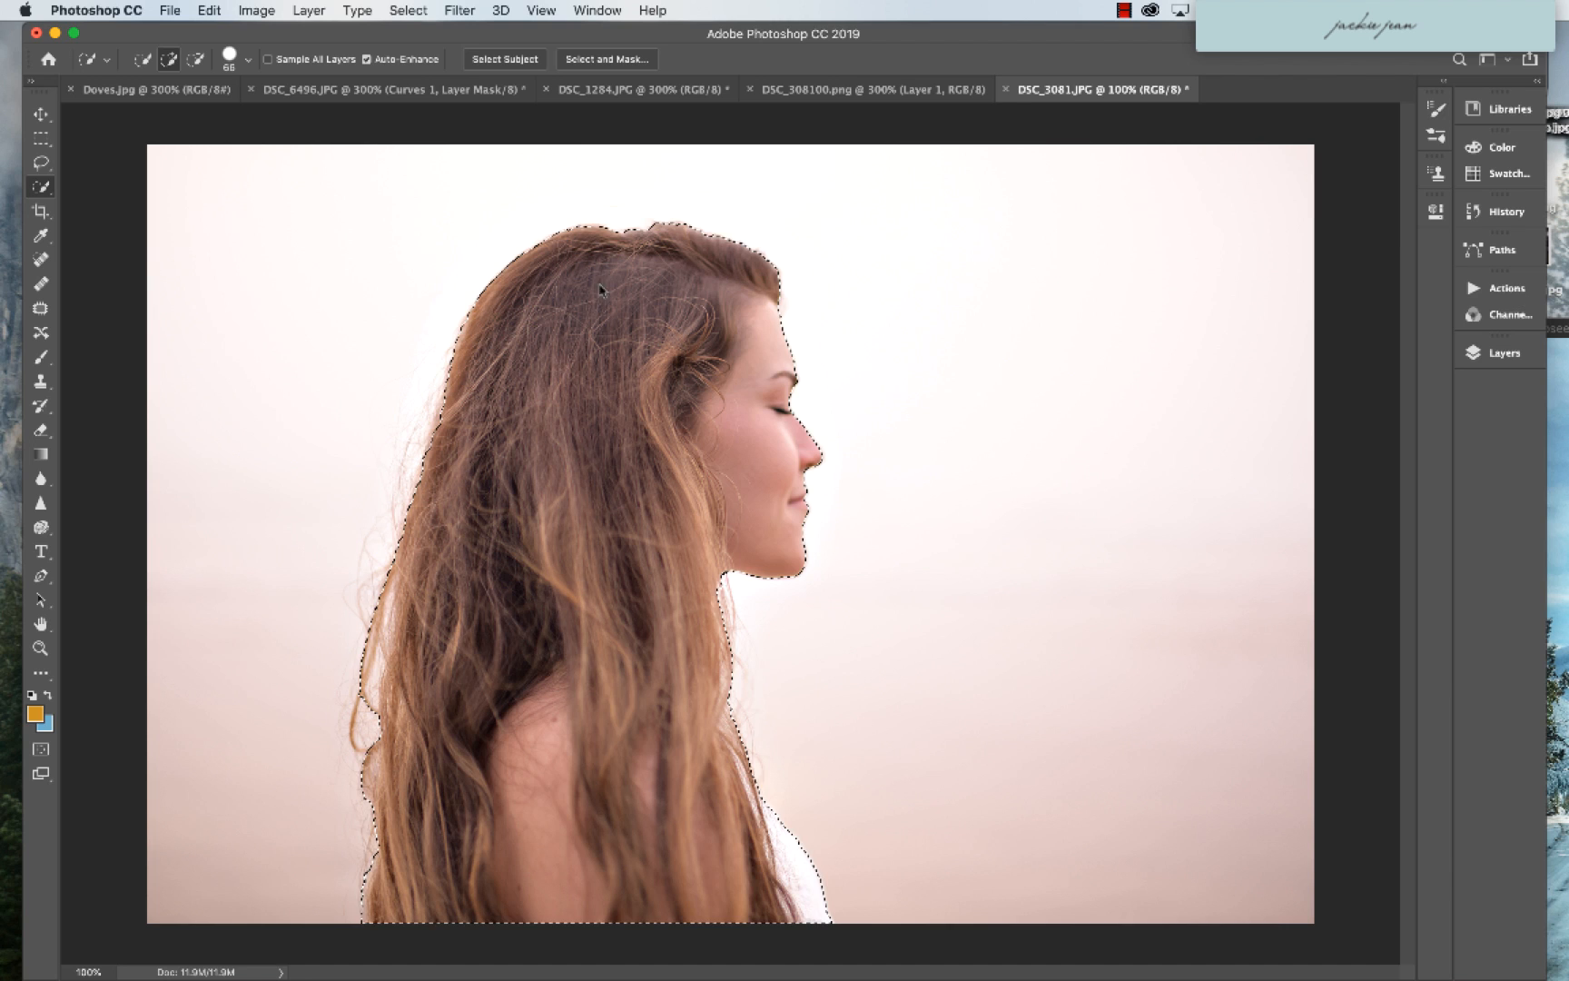
- Output the refined selection as a New Layer with Layer Mask via Select and Mask
left_click(605, 60)
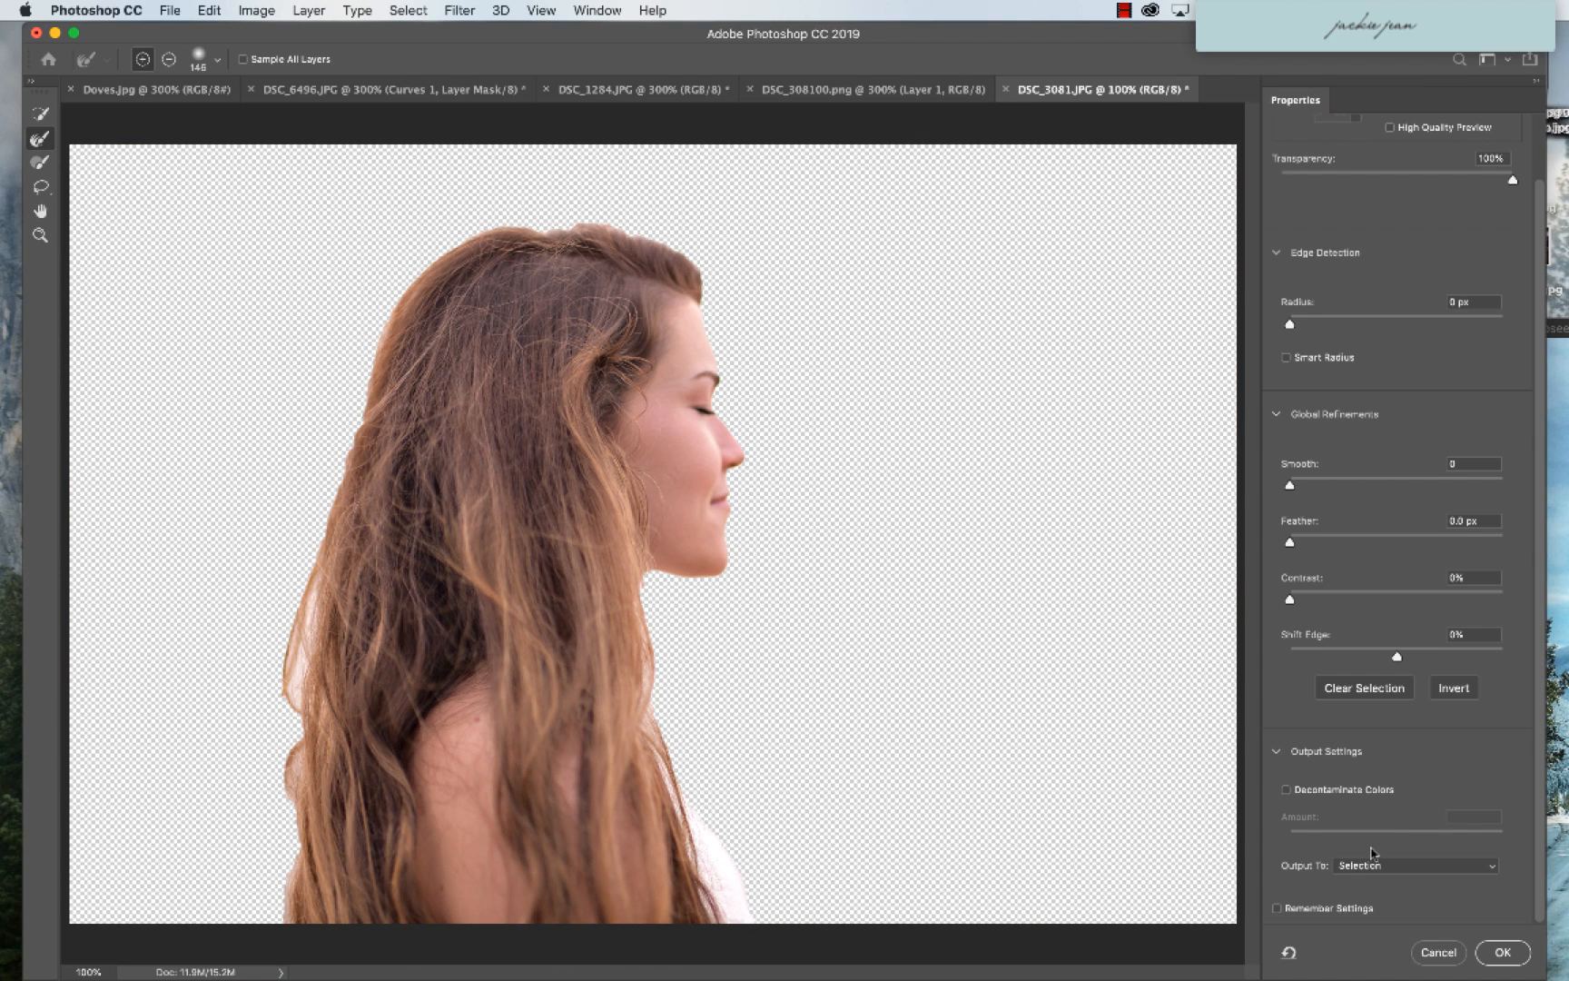
left_click(1415, 865)
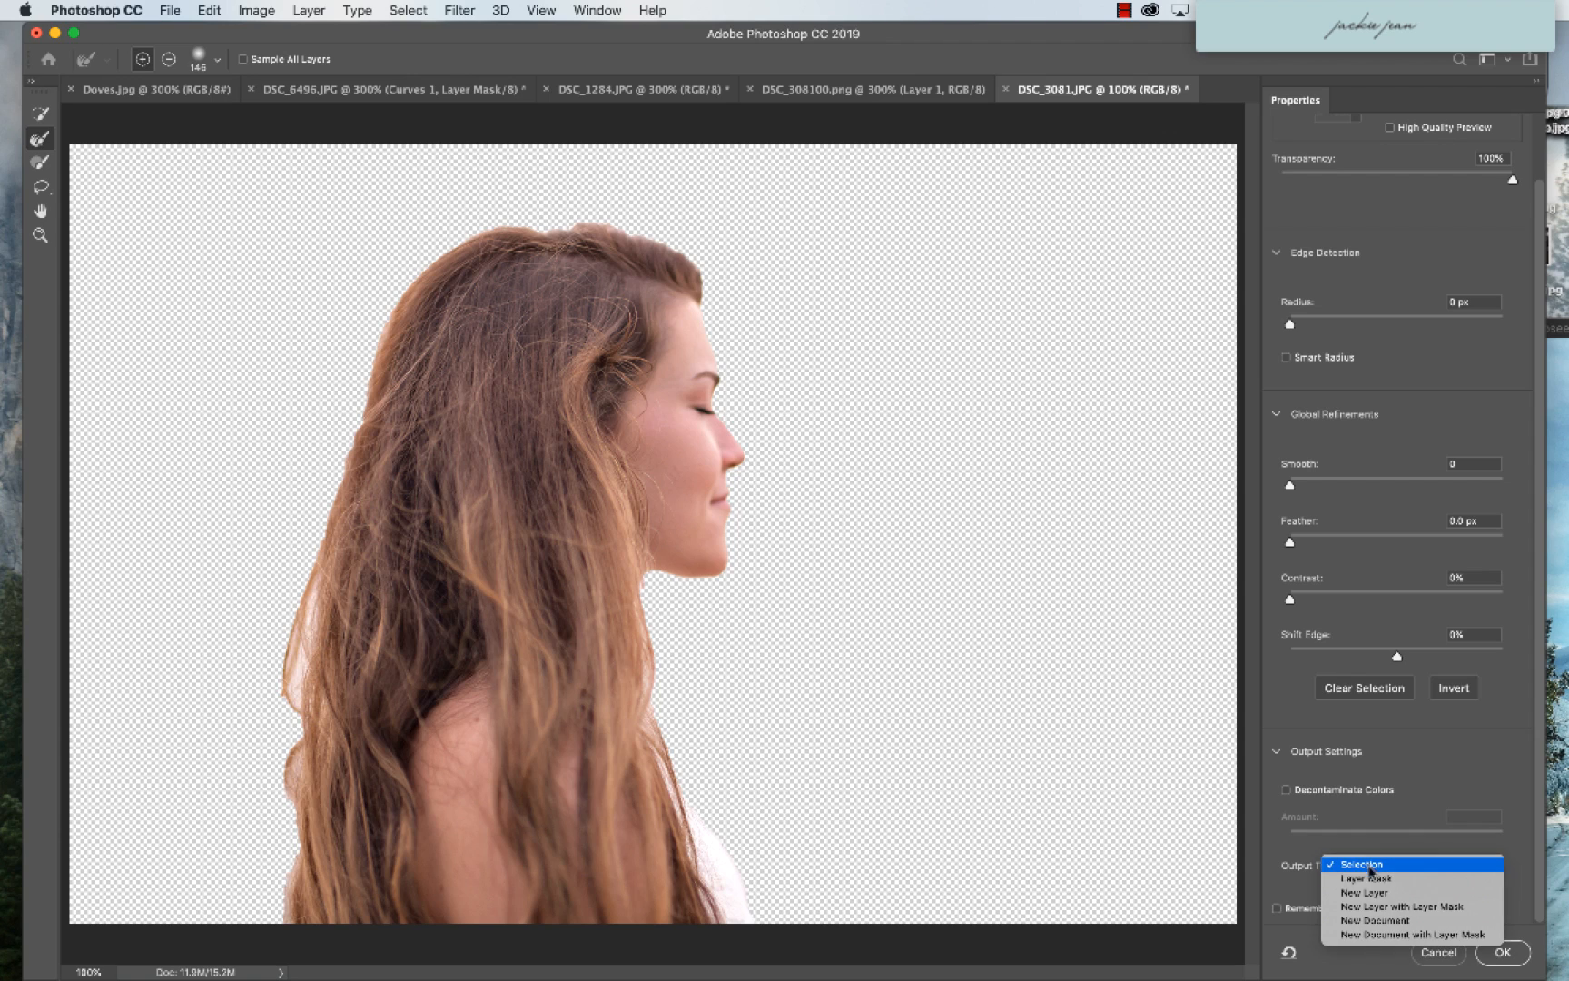
mouse_move(1385, 906)
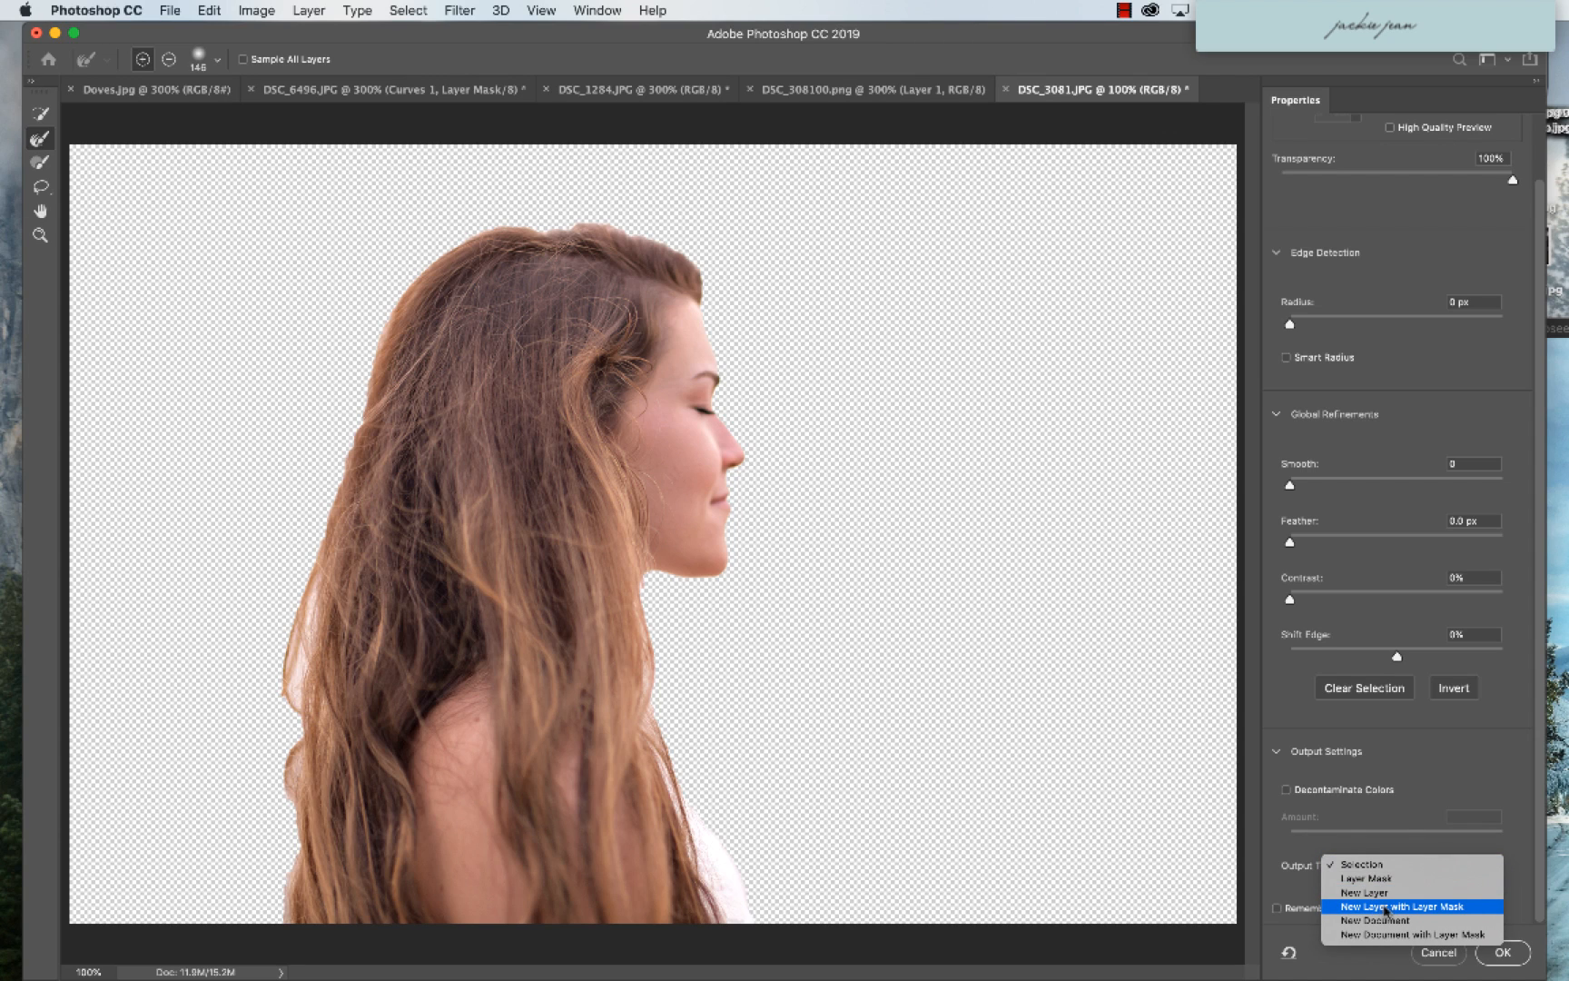
left_click(1396, 906)
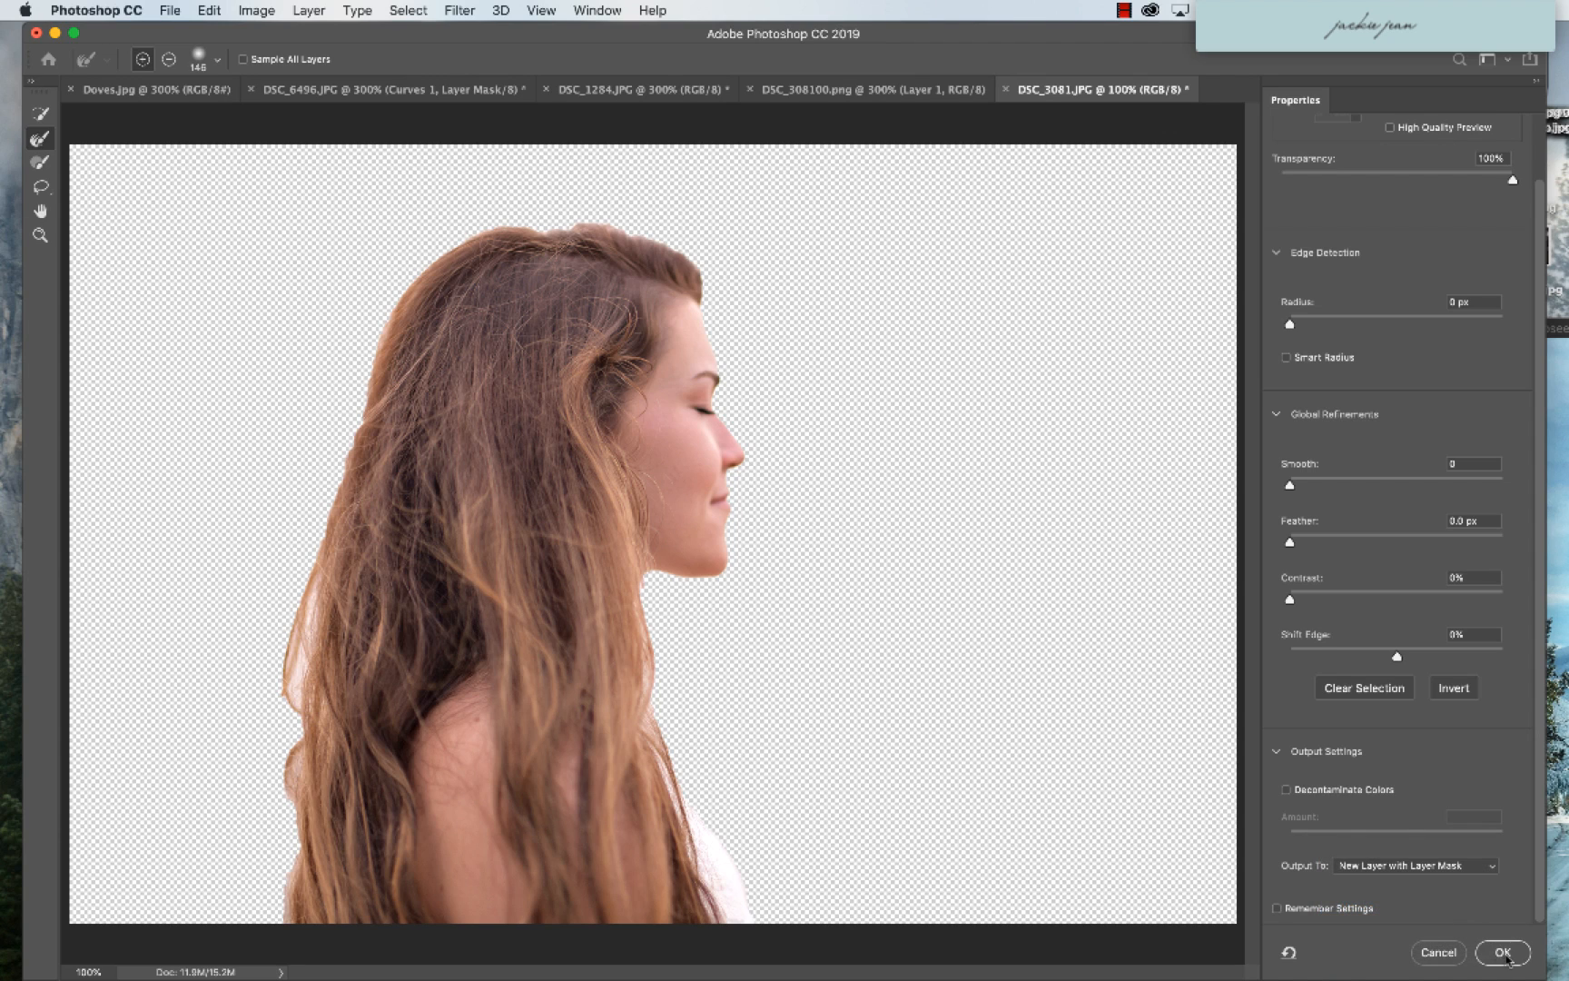
left_click(1501, 951)
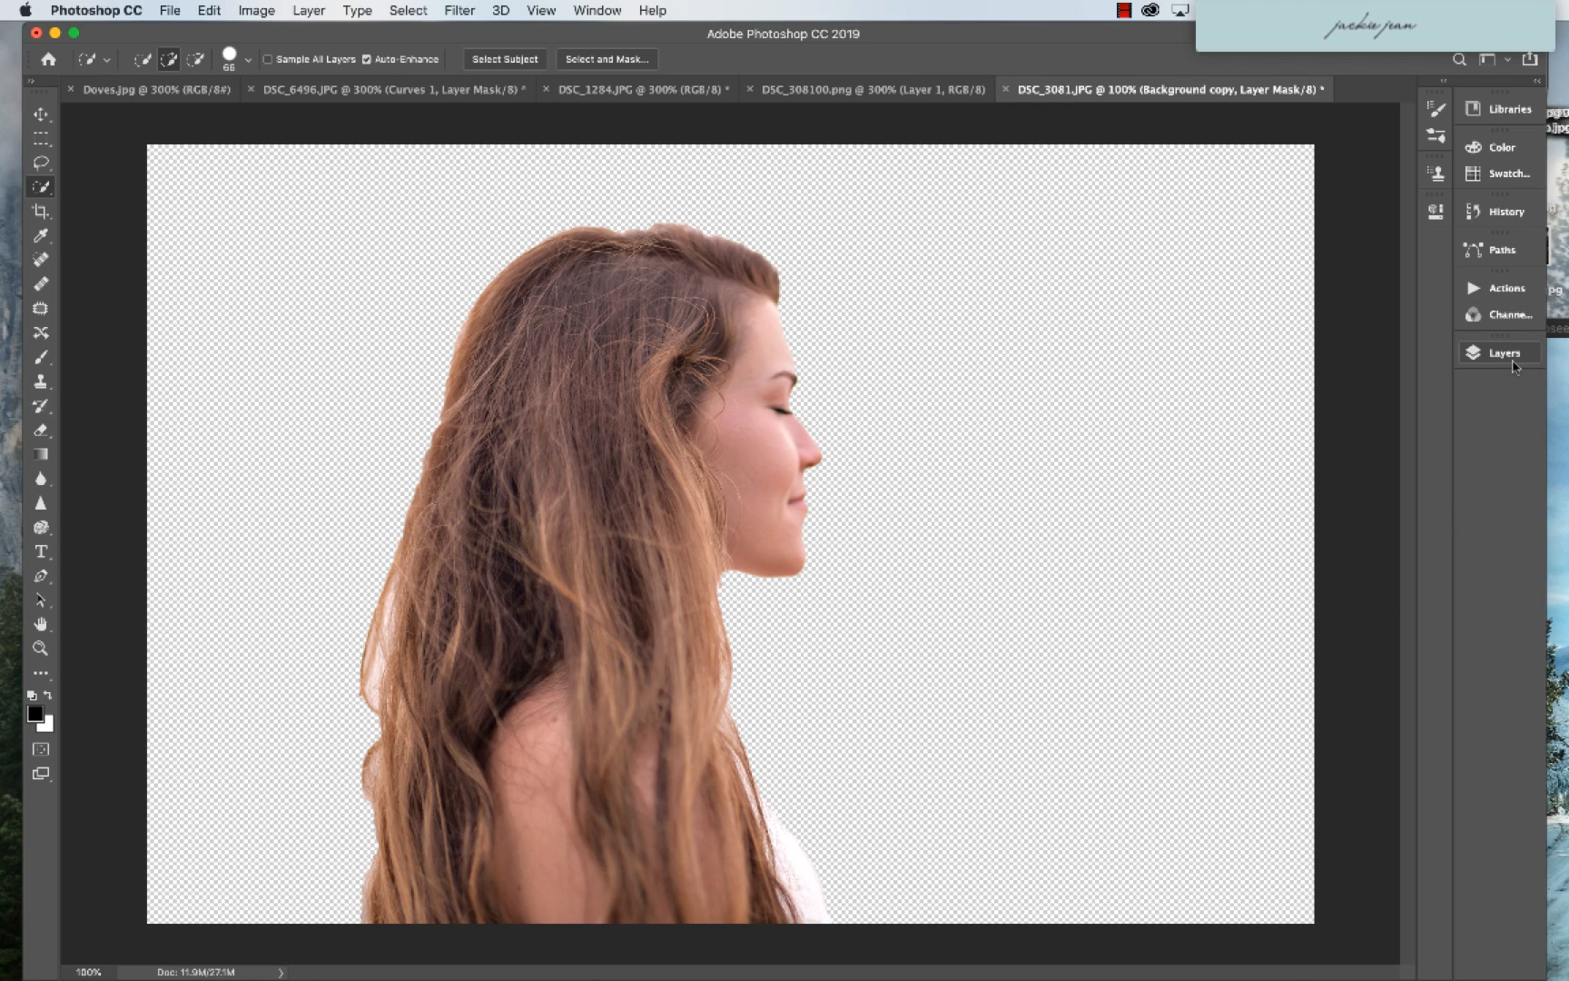
- Show the Layers panel via Window > Layers, listing the masked copy above Background
left_click(1503, 352)
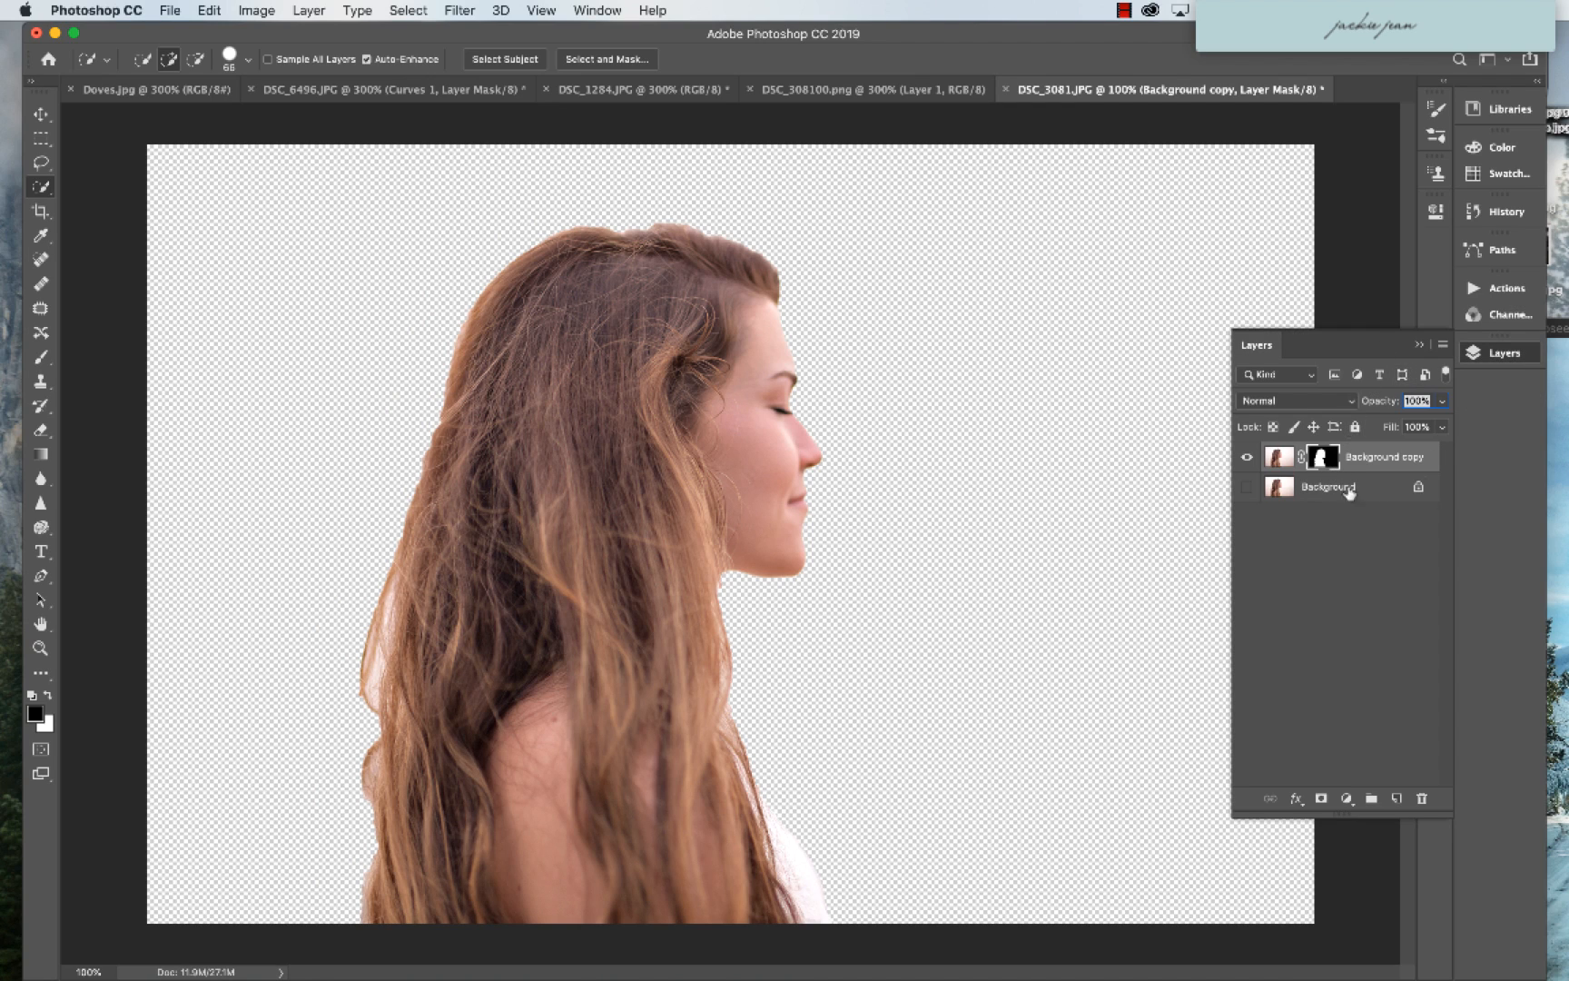
mouse_move(1386, 546)
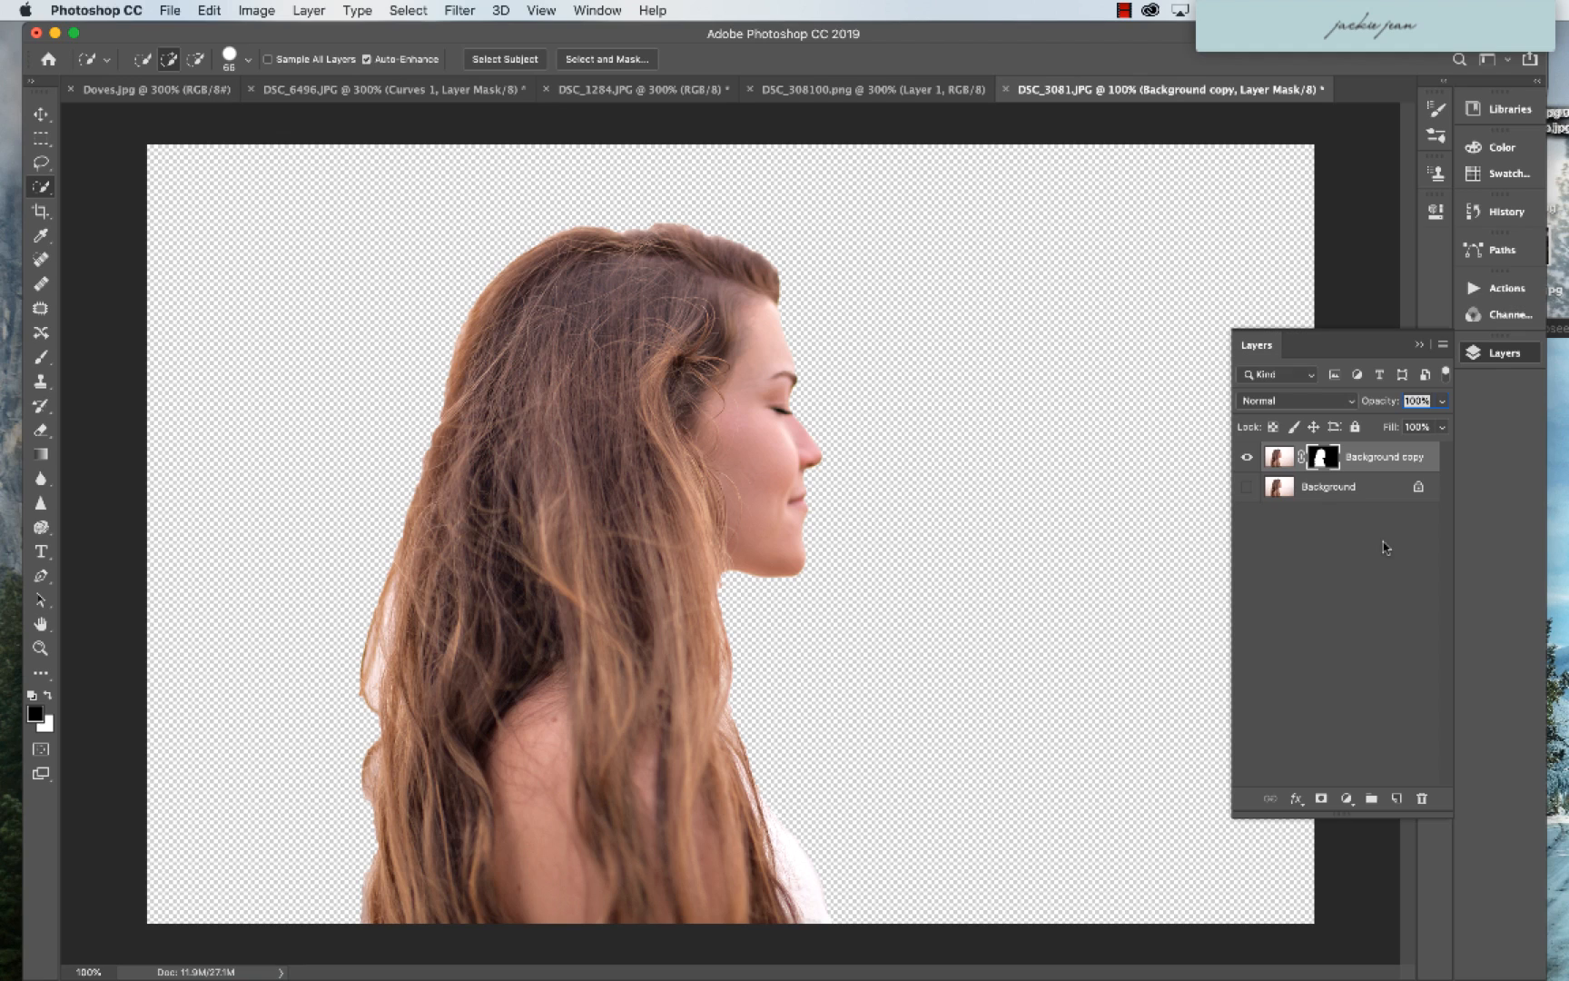
mouse_move(652, 10)
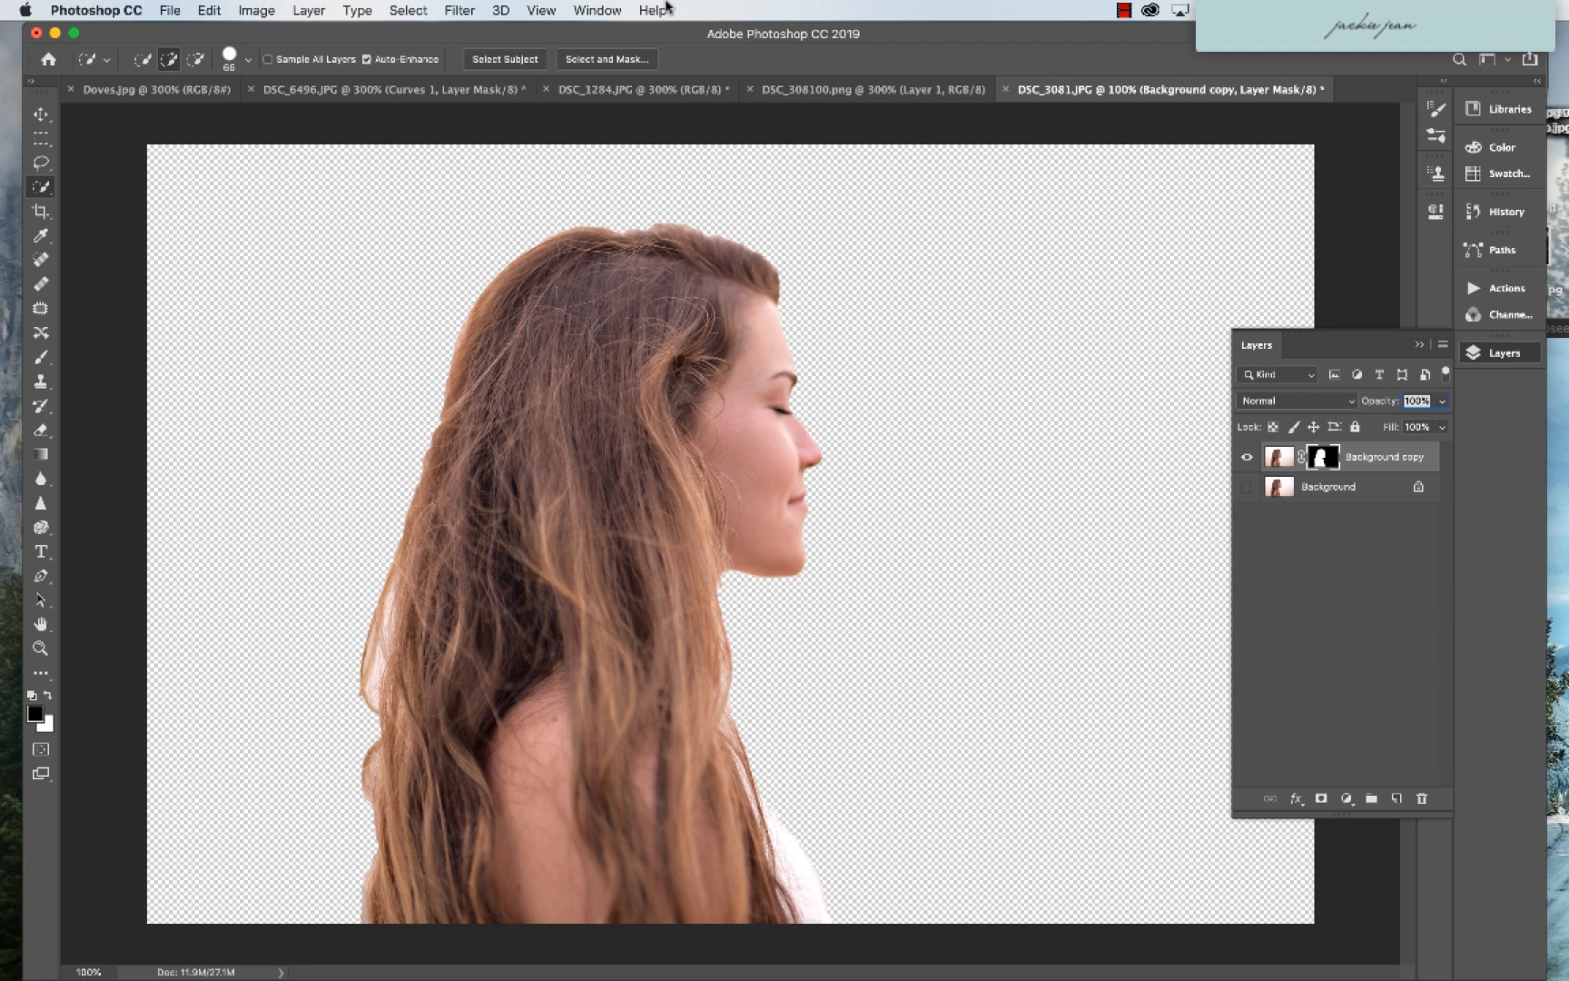
left_click(597, 11)
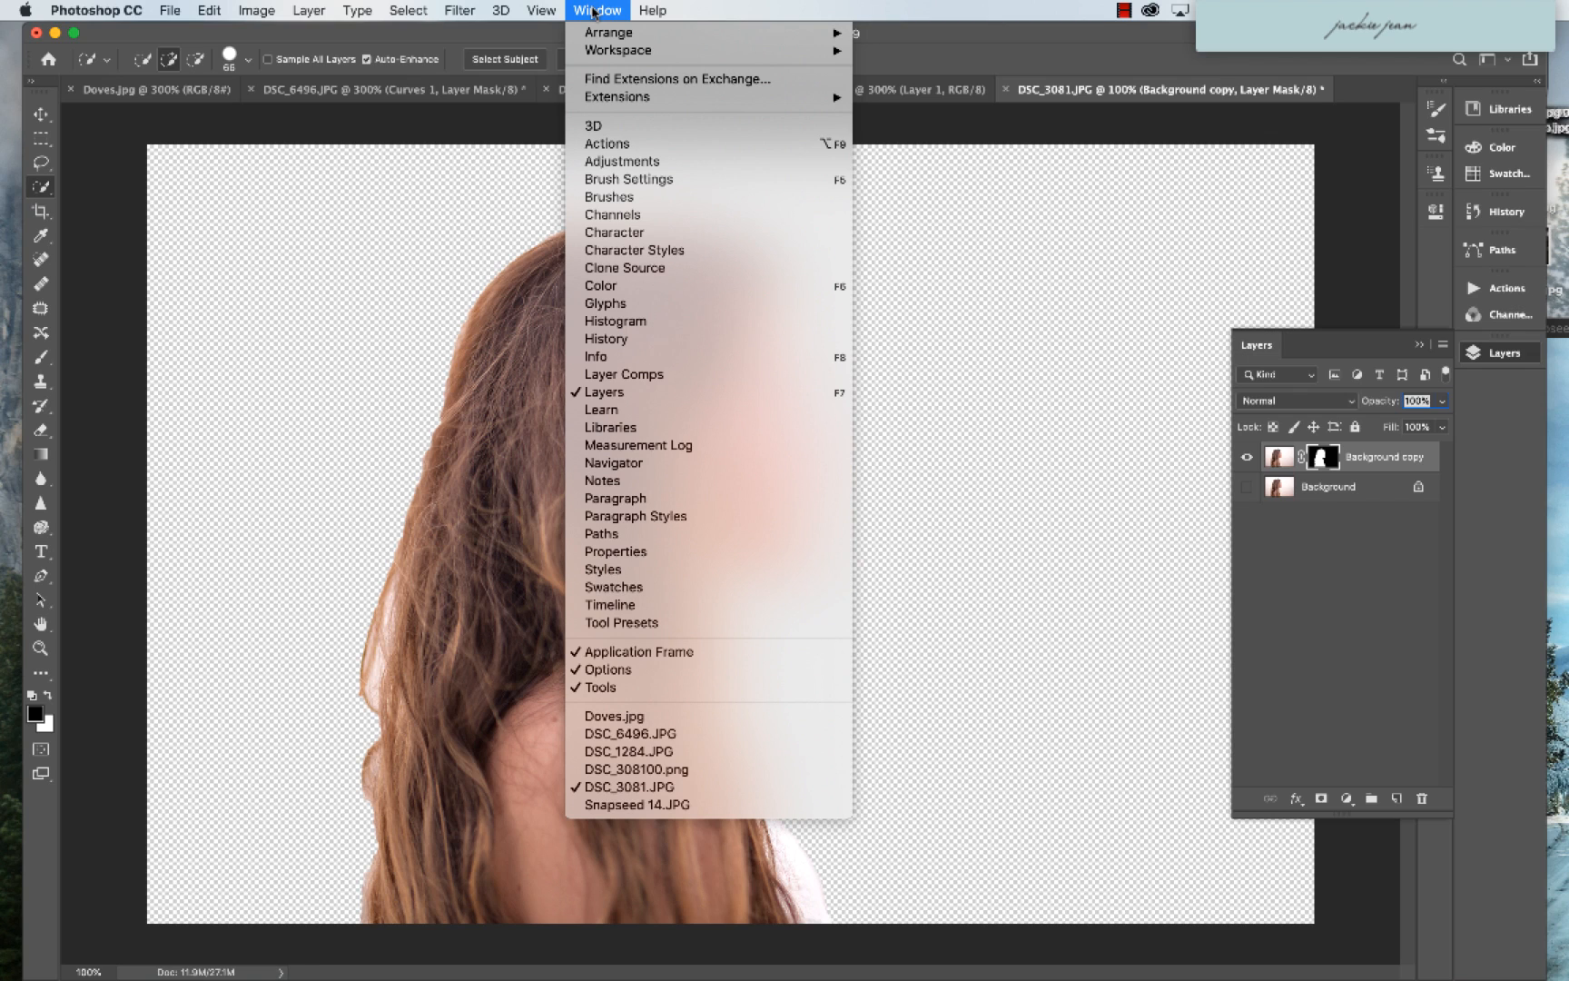
mouse_move(603, 391)
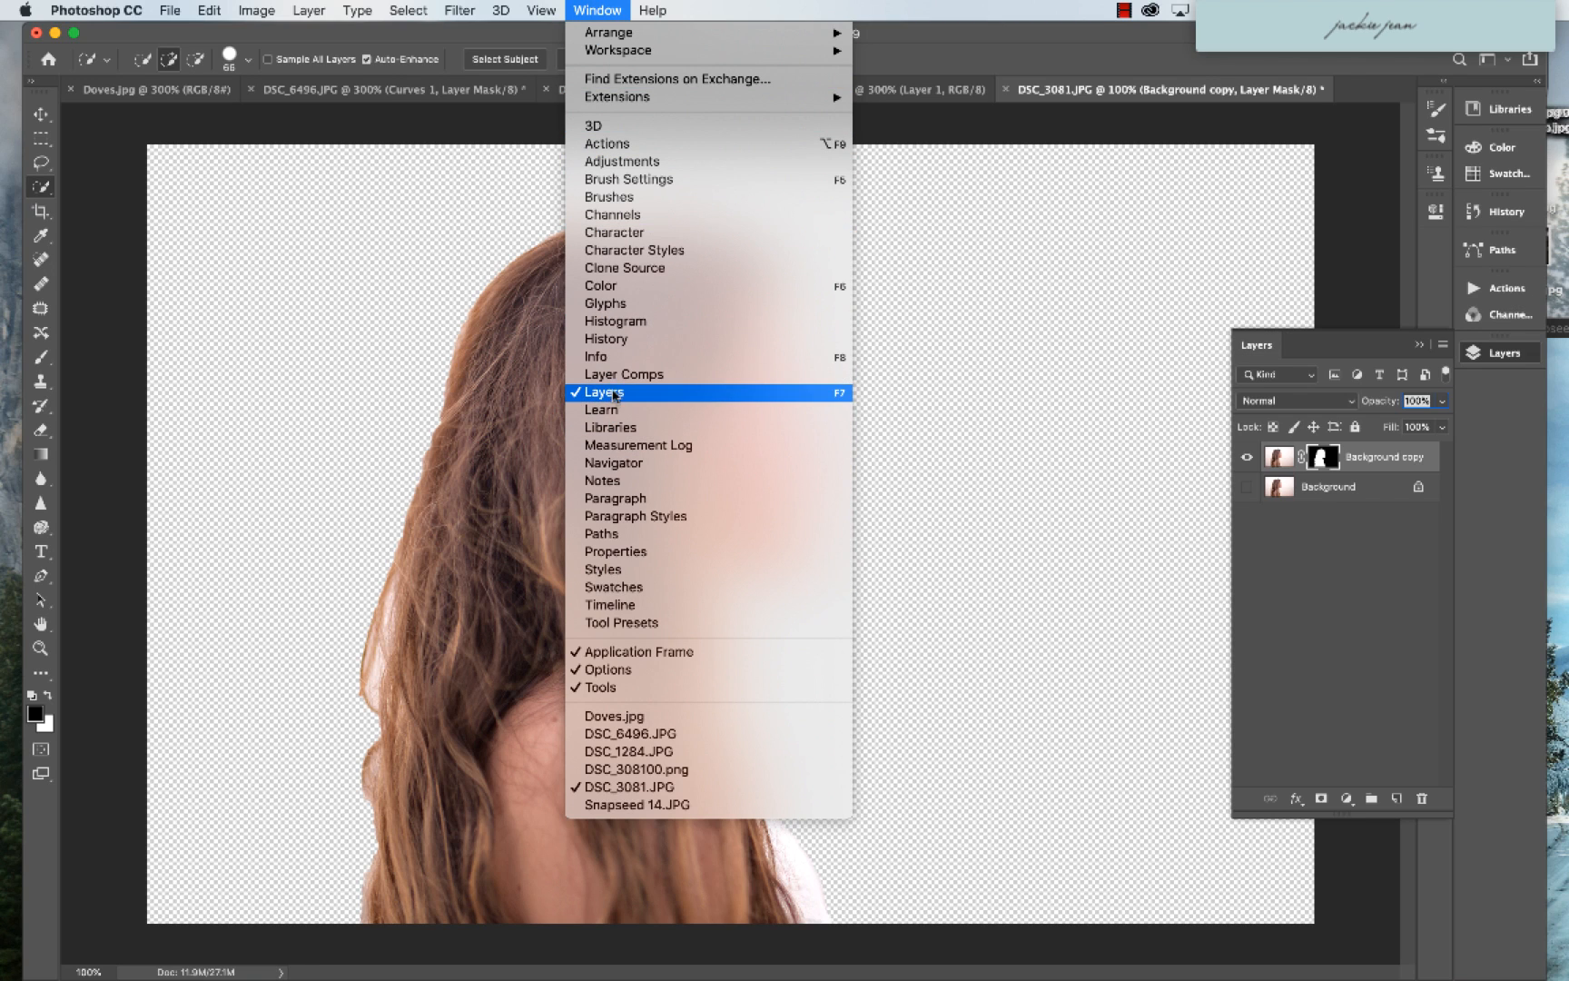
left_click(603, 392)
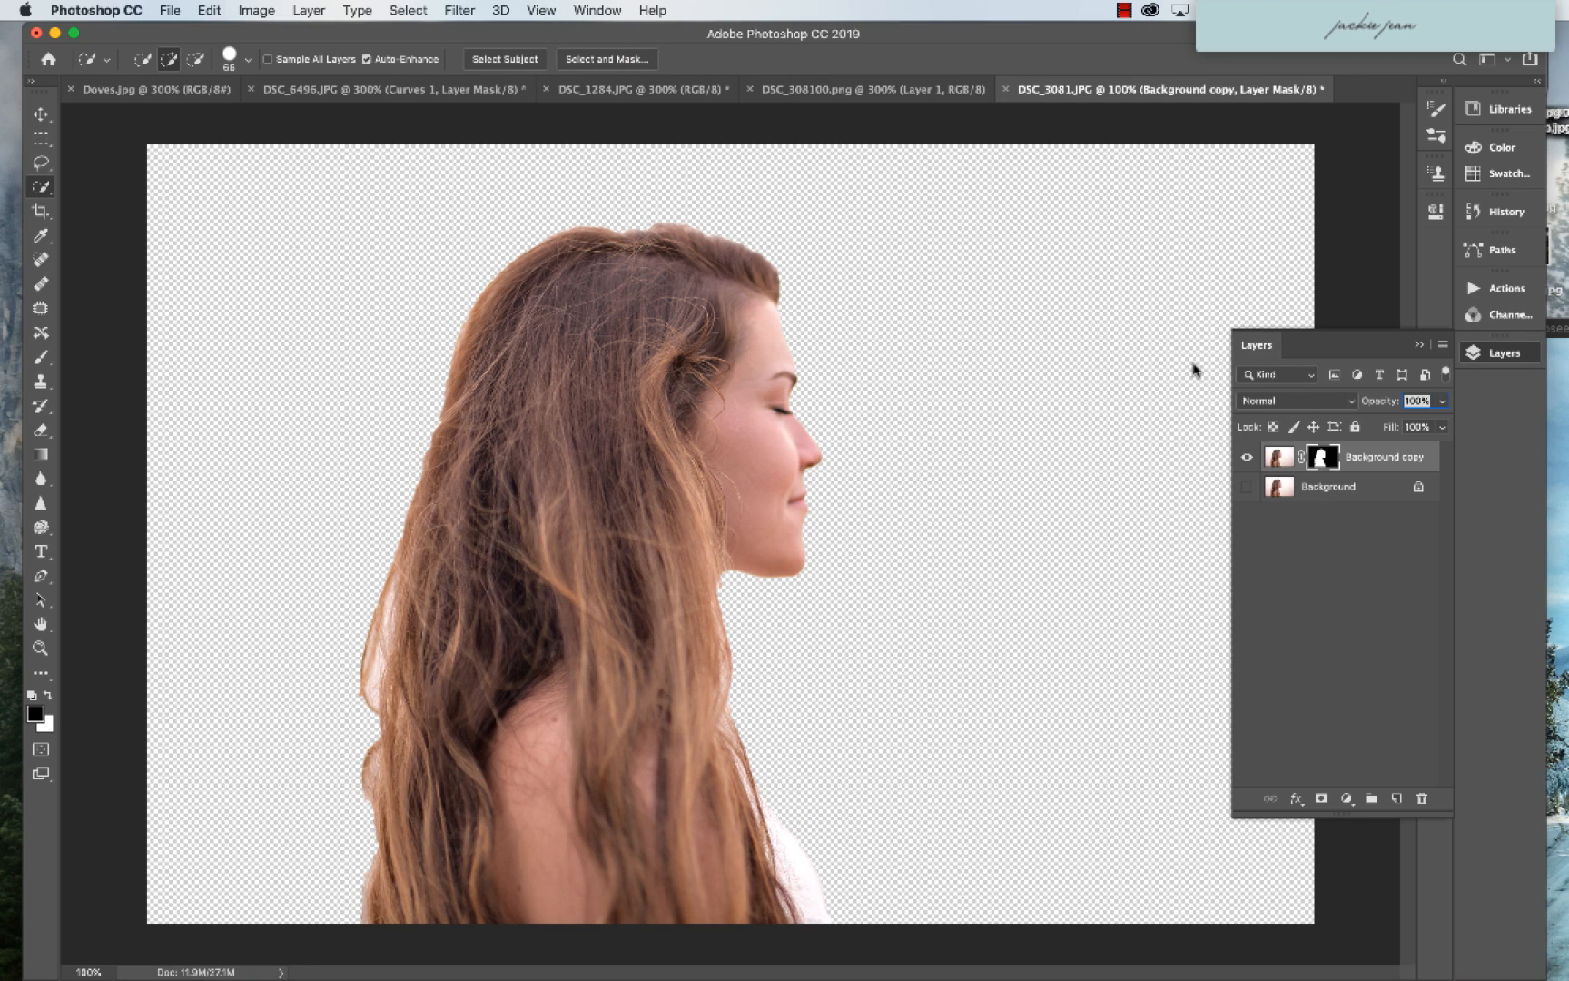
mouse_move(775, 235)
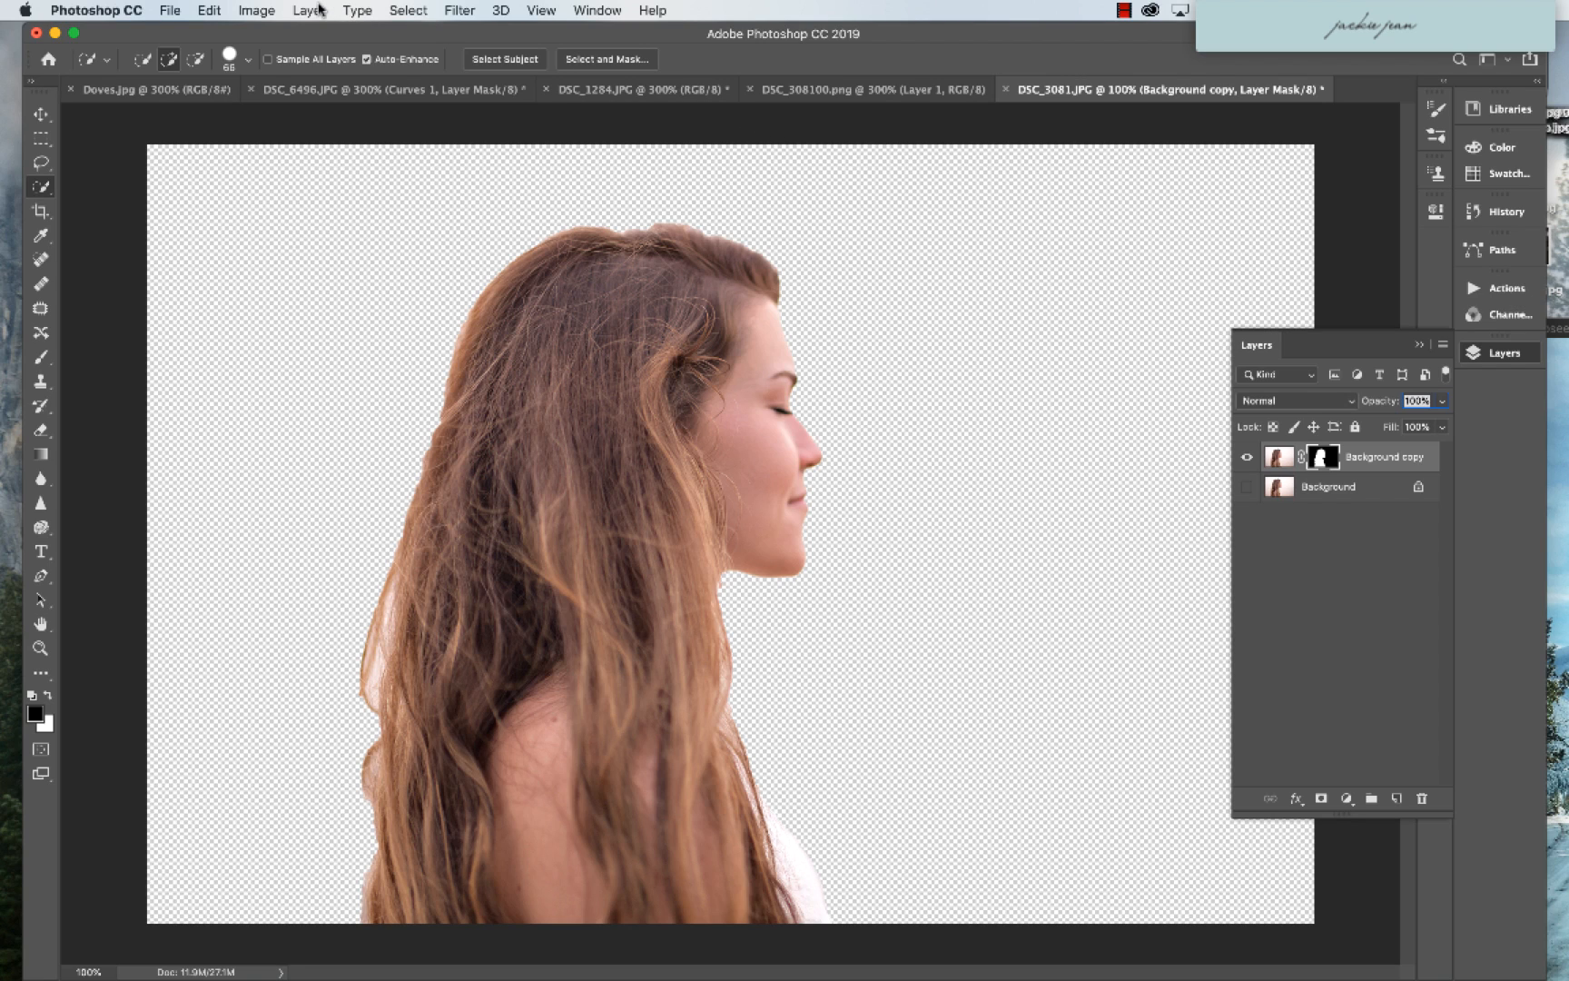
- Add a Solid Color fill layer named Color Fill 1 filled with white
left_click(308, 11)
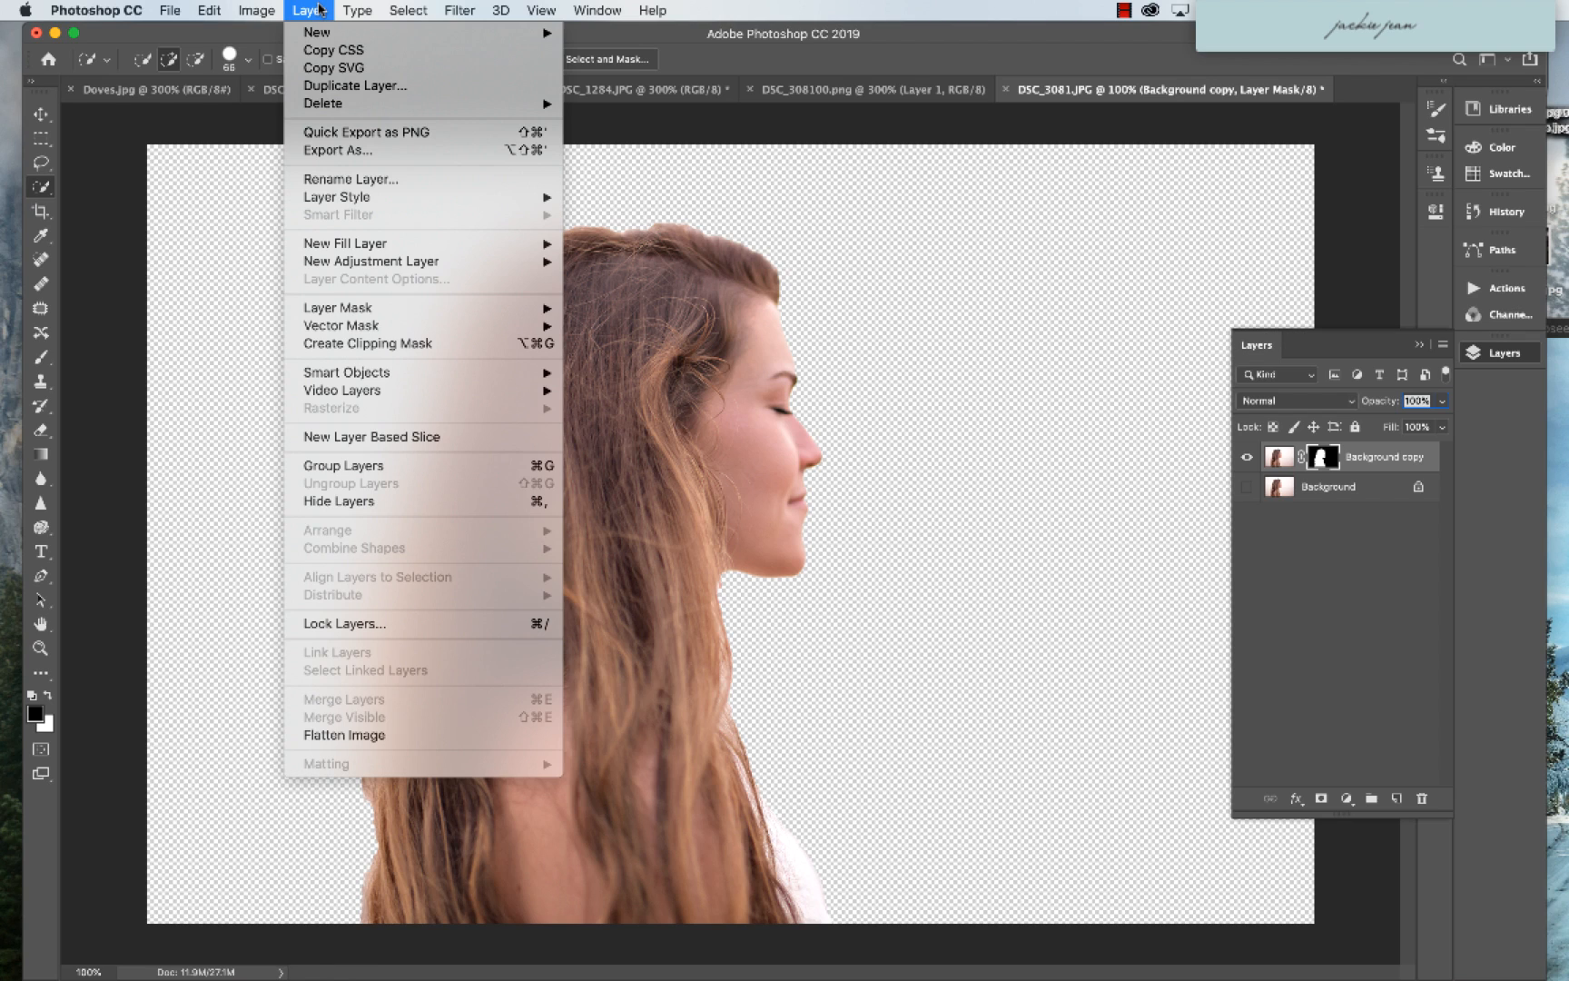
mouse_move(343, 242)
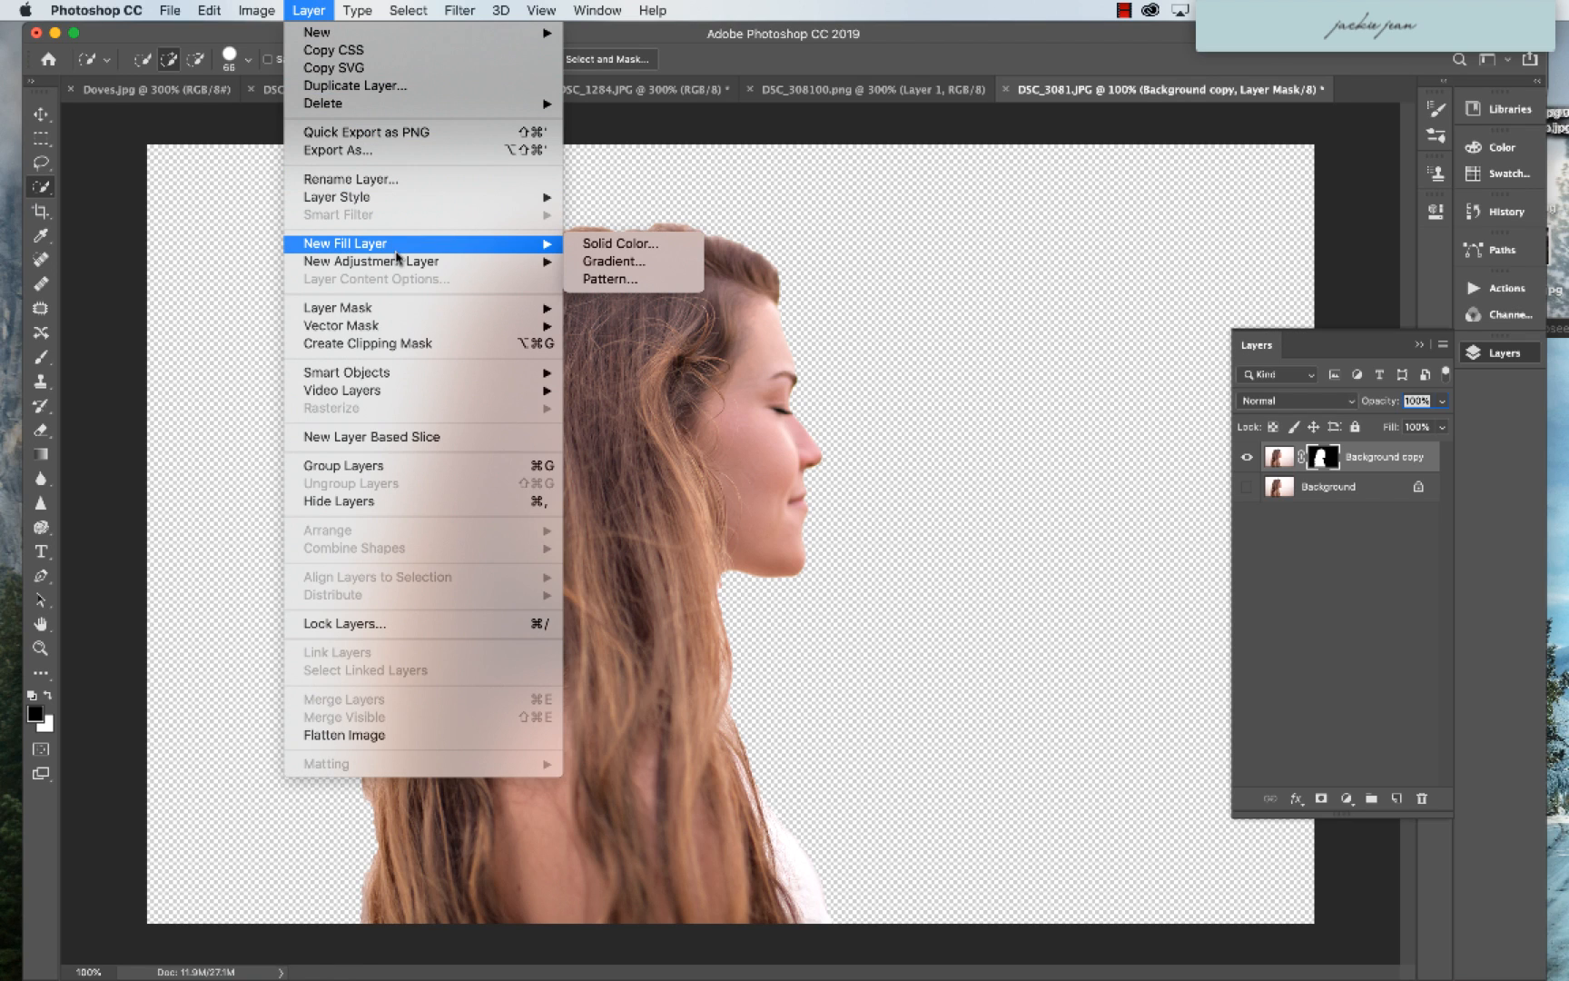
left_click(620, 242)
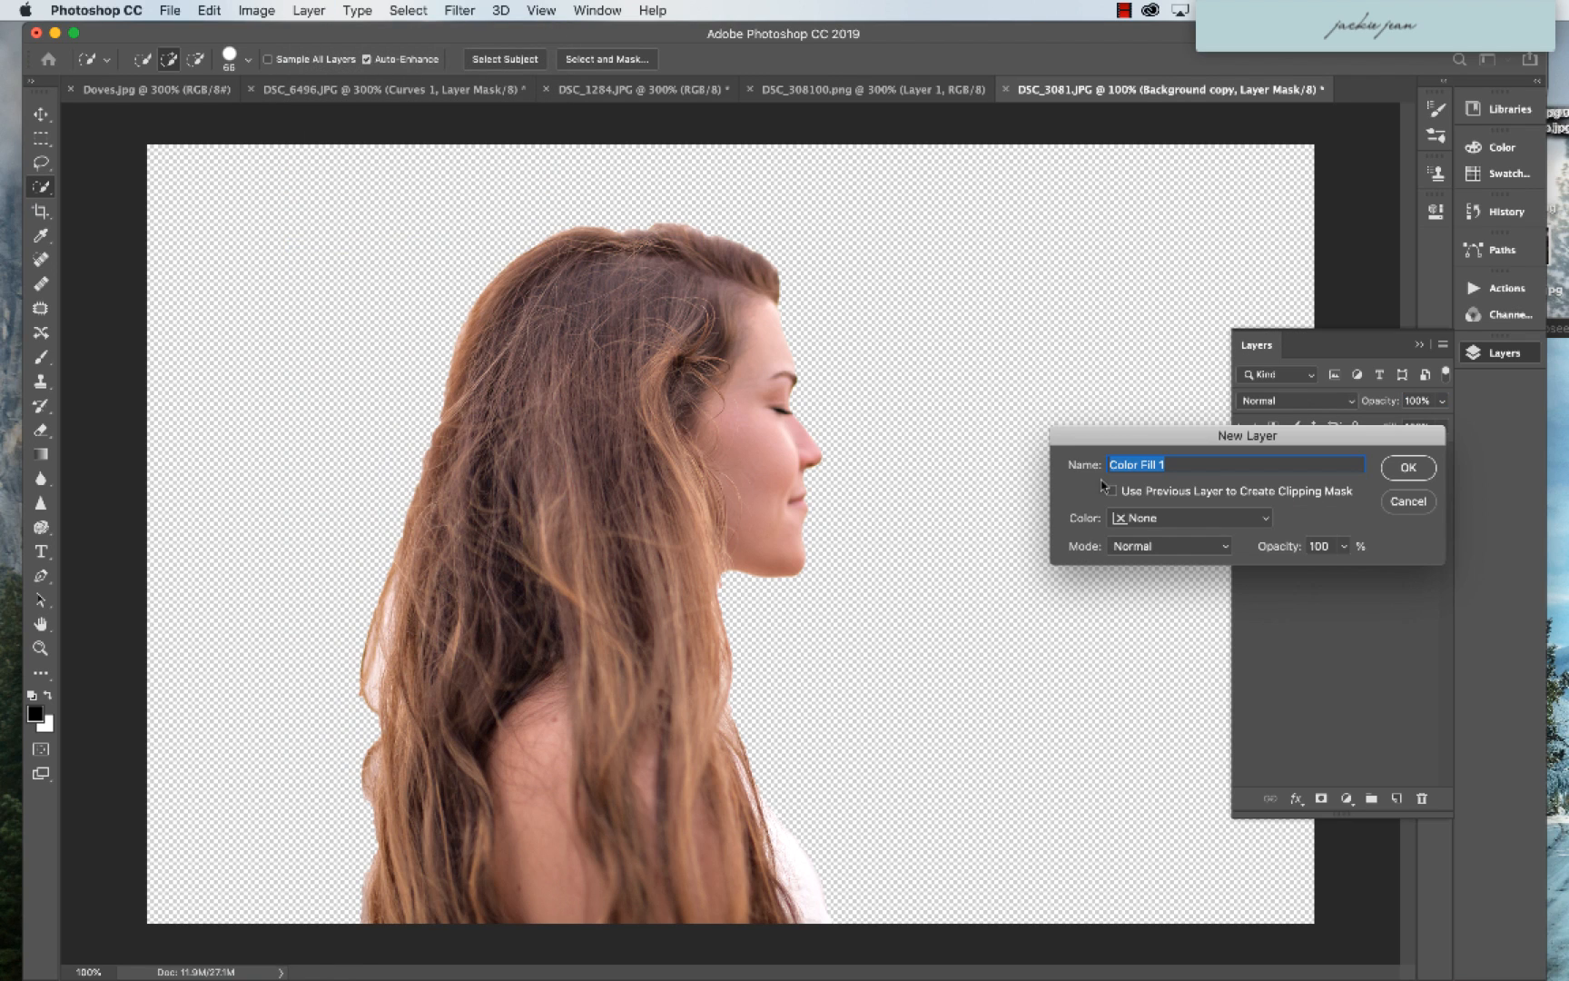
left_click(1408, 467)
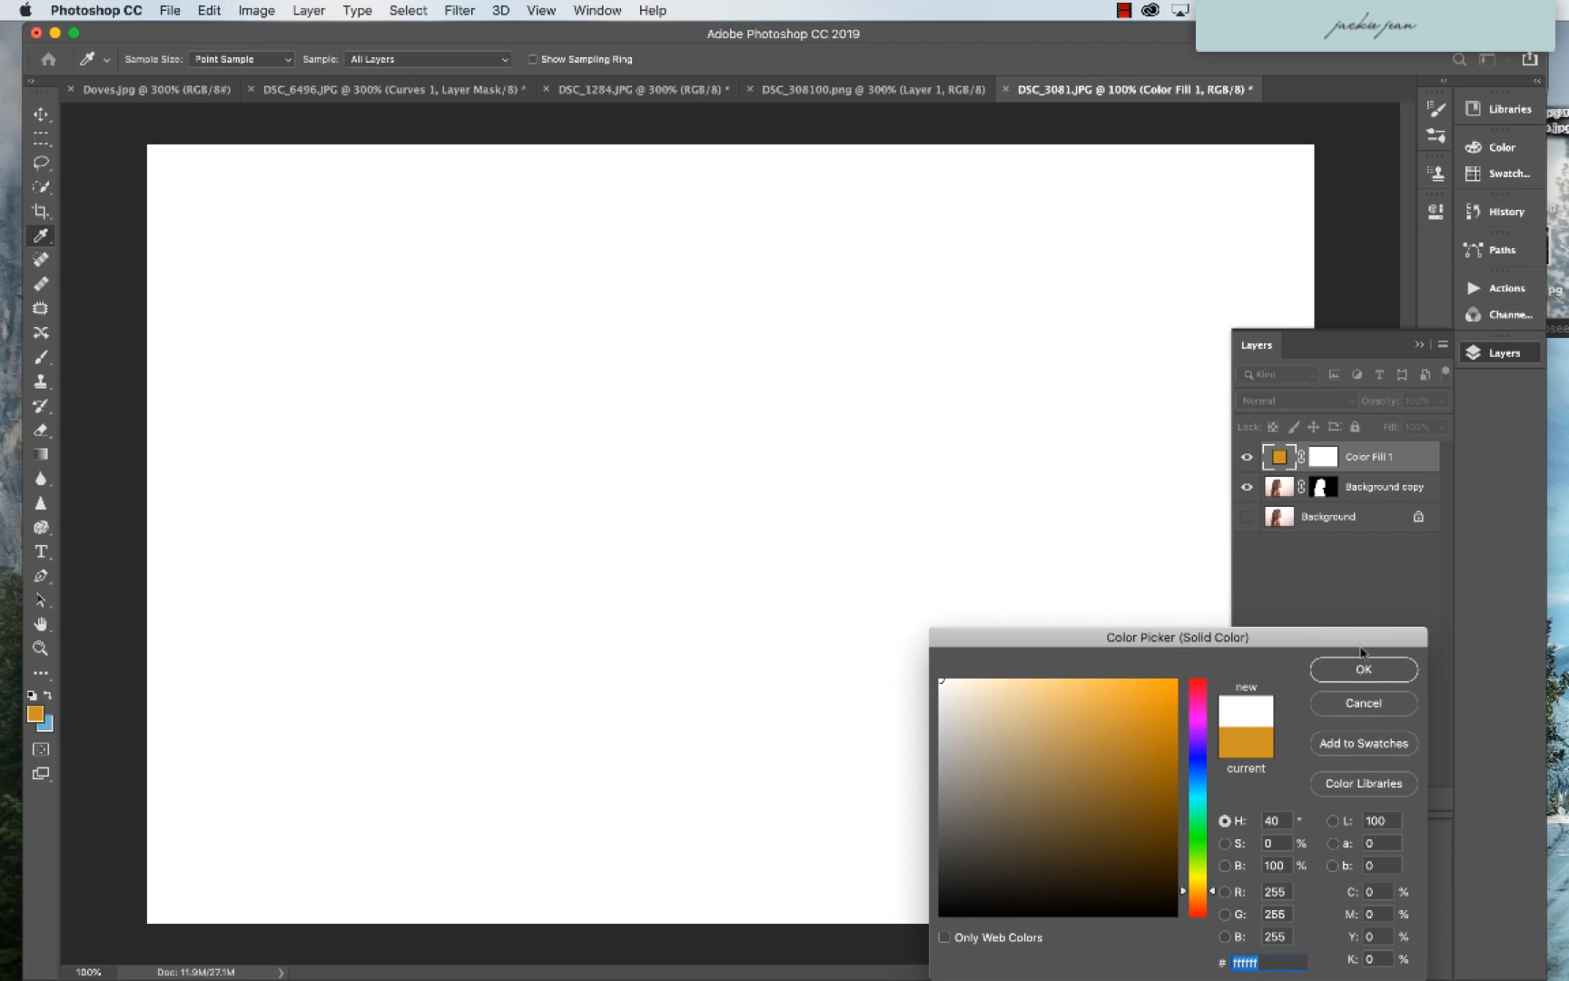
left_click(1362, 668)
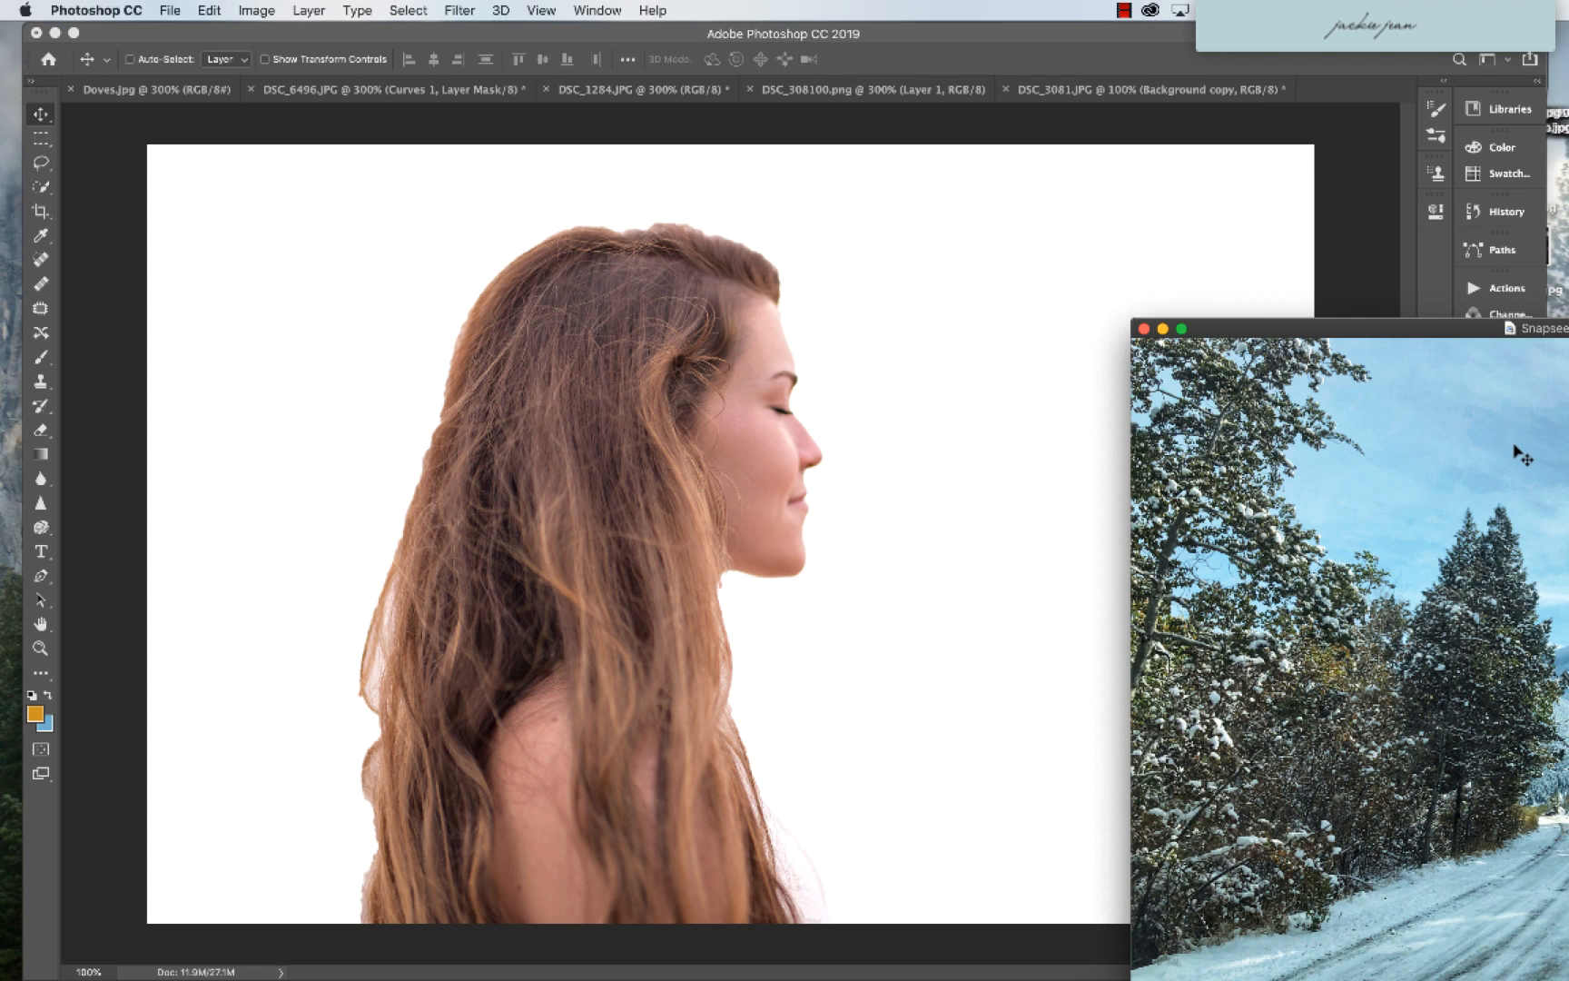
mouse_move(1400, 592)
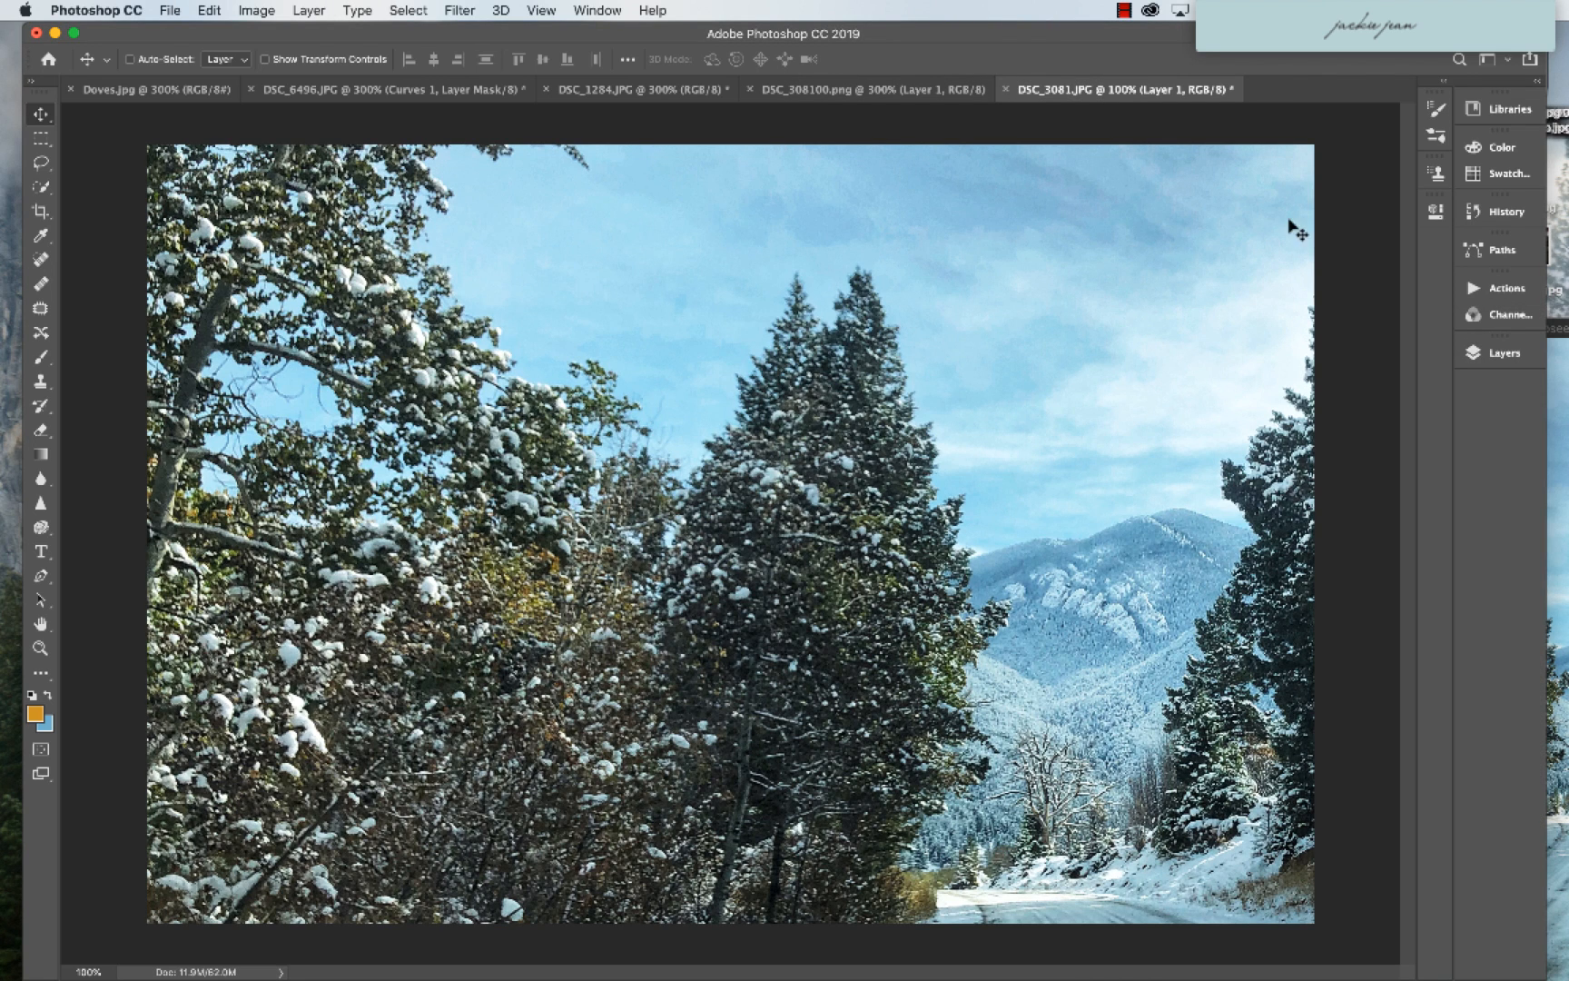
mouse_move(209, 11)
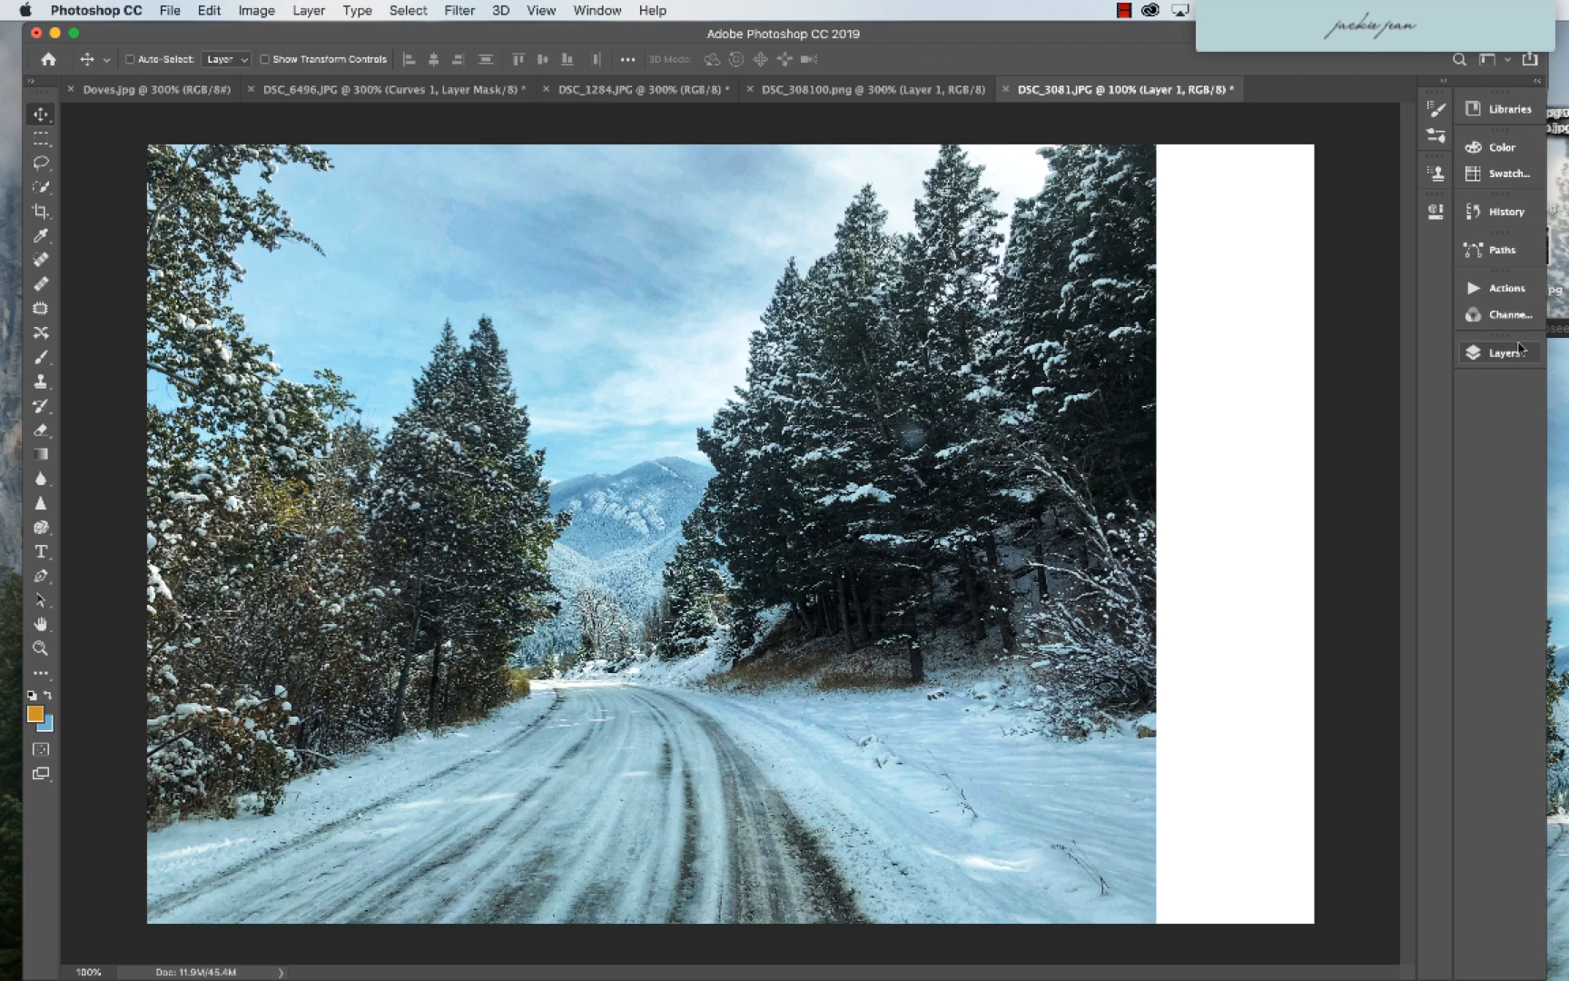
- Select the snowy road photo's Layer 1 at the top of the layer stack
left_click(1503, 352)
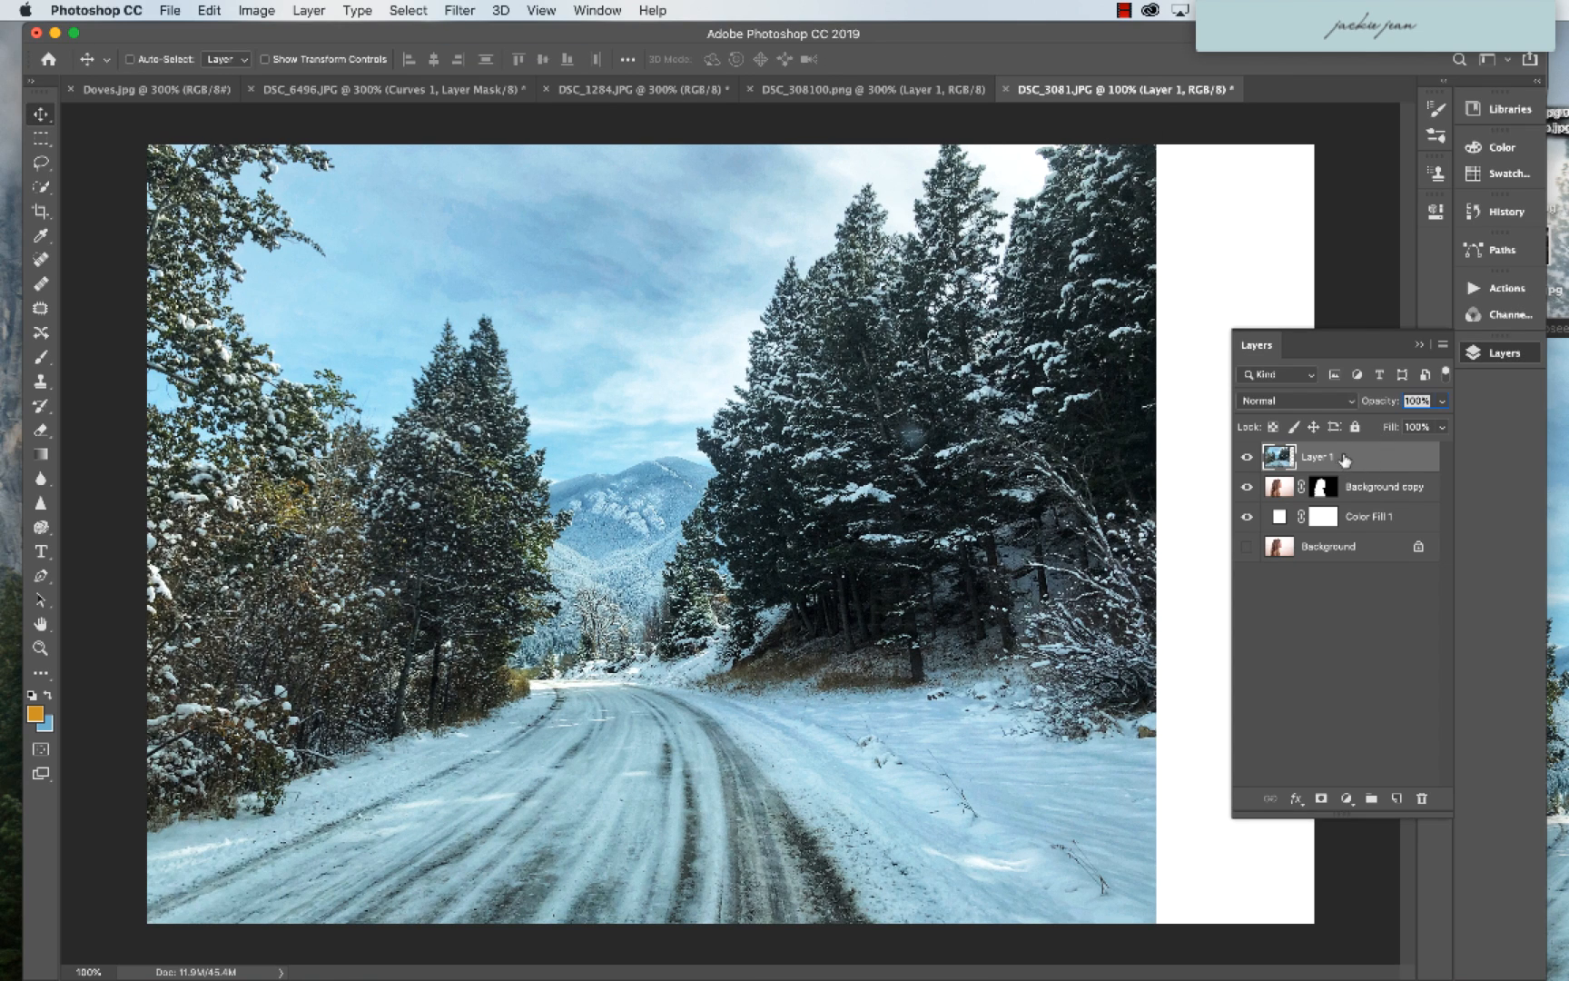
- Set Layer 1's blend mode to Screen so the road shows inside the silhouette
left_click(1296, 399)
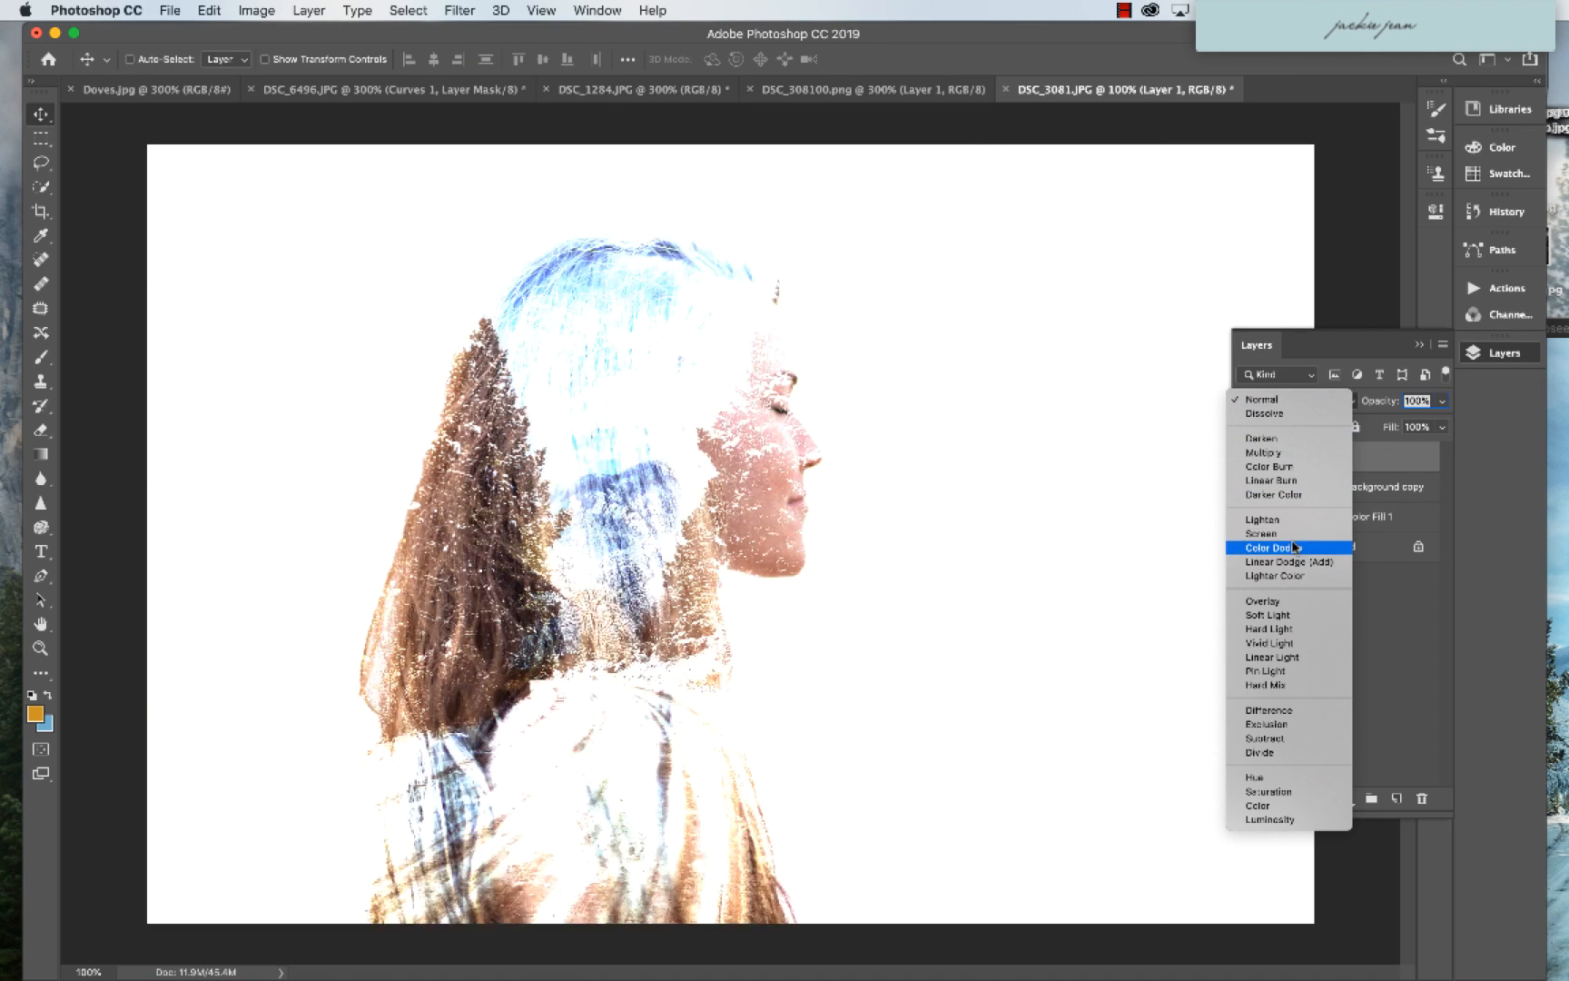
left_click(1262, 533)
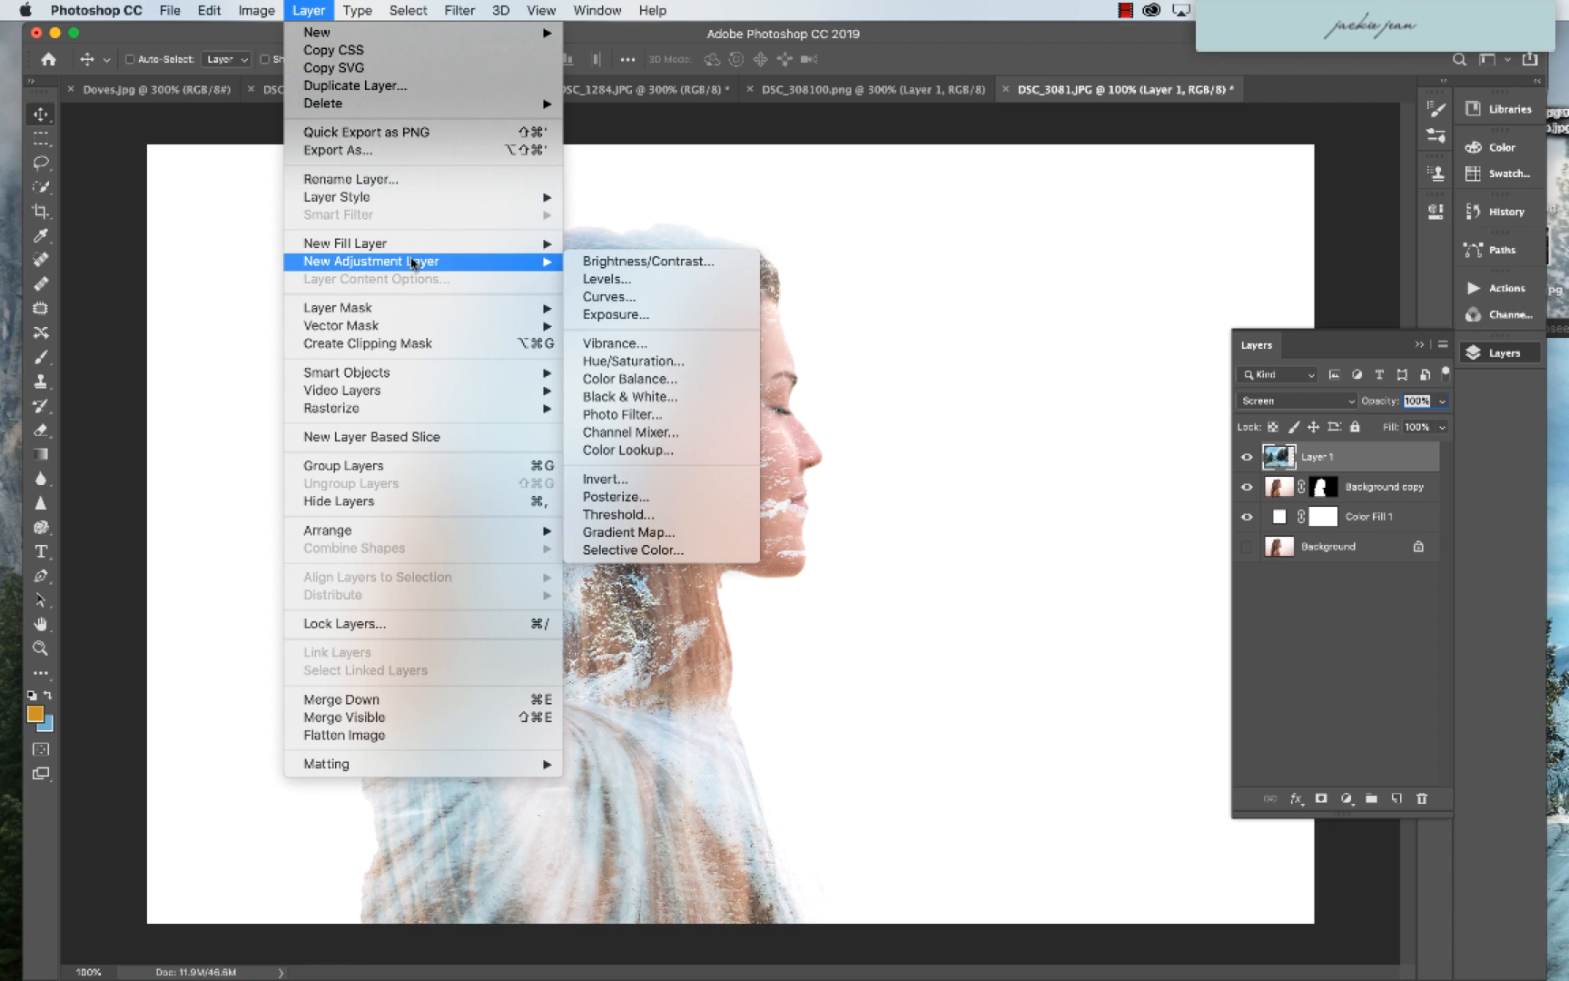
mouse_move(628, 532)
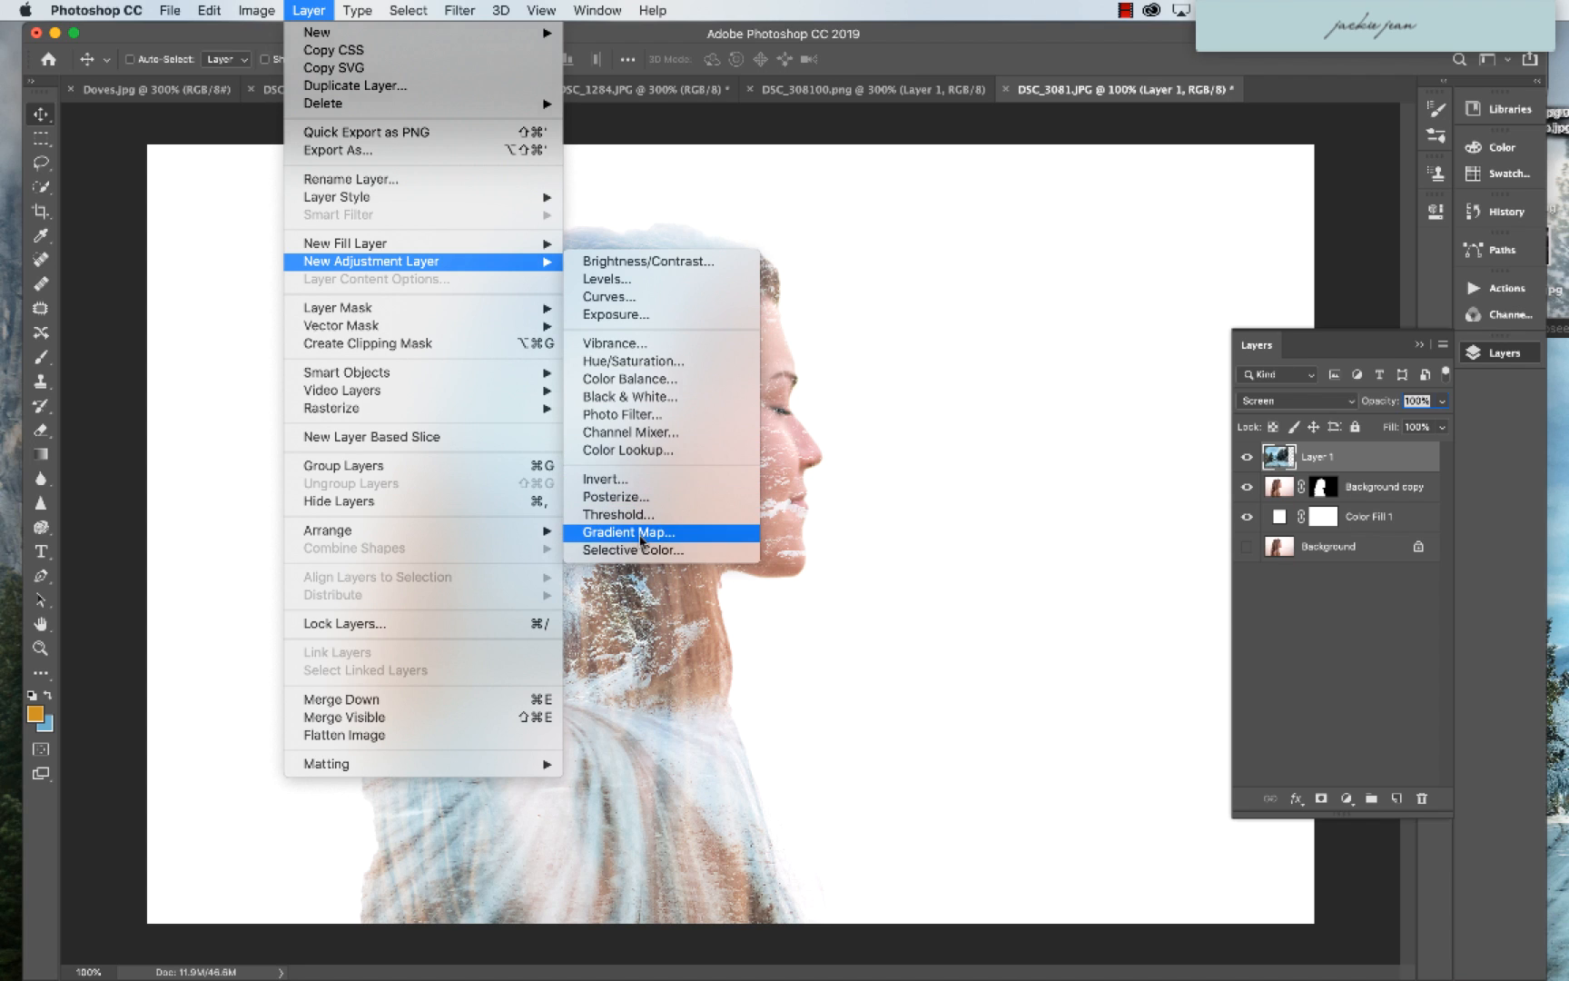
- Add a Gradient Map adjustment layer named BW using the black-to-white preset
left_click(626, 532)
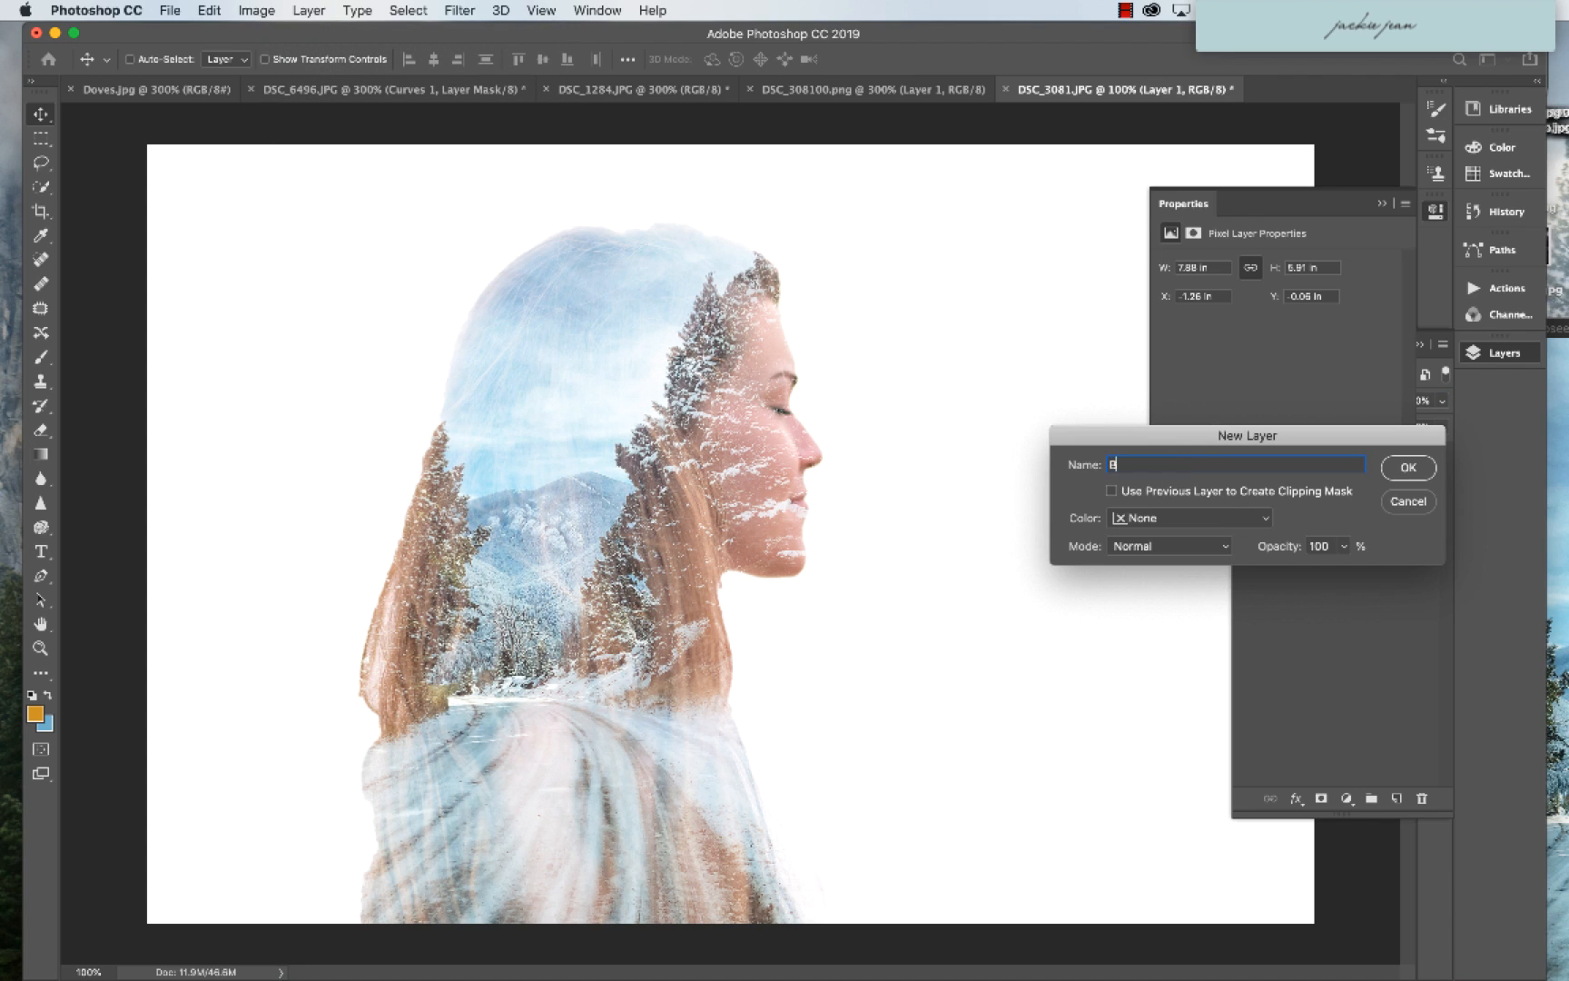
left_click(1406, 467)
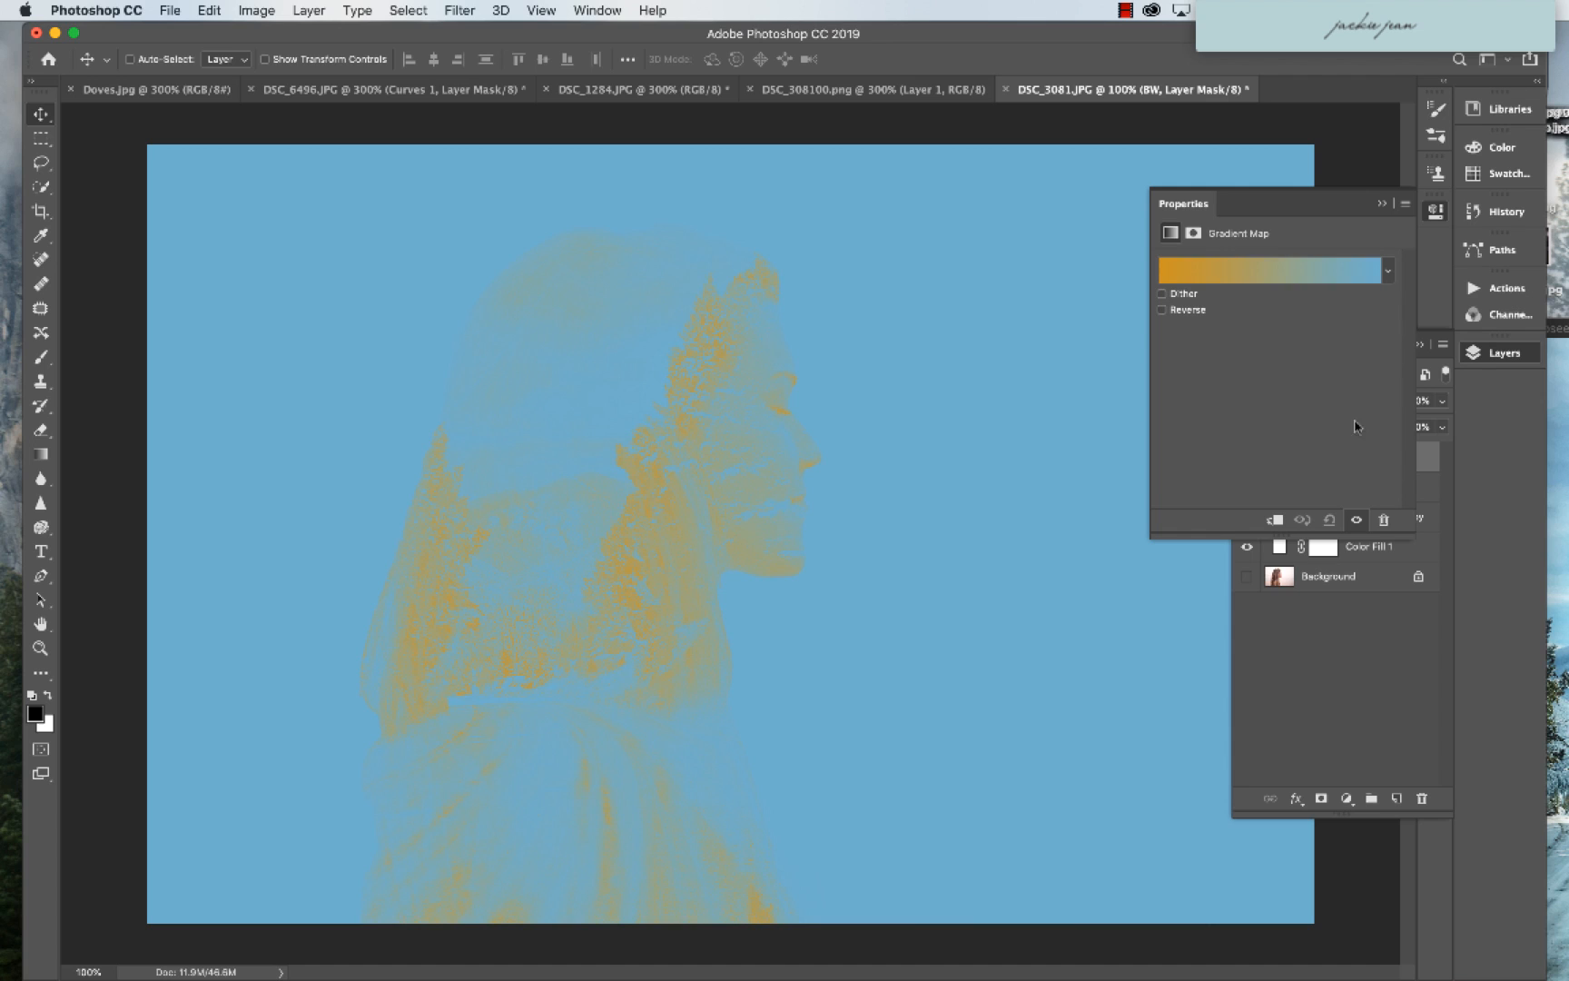
left_click(1271, 270)
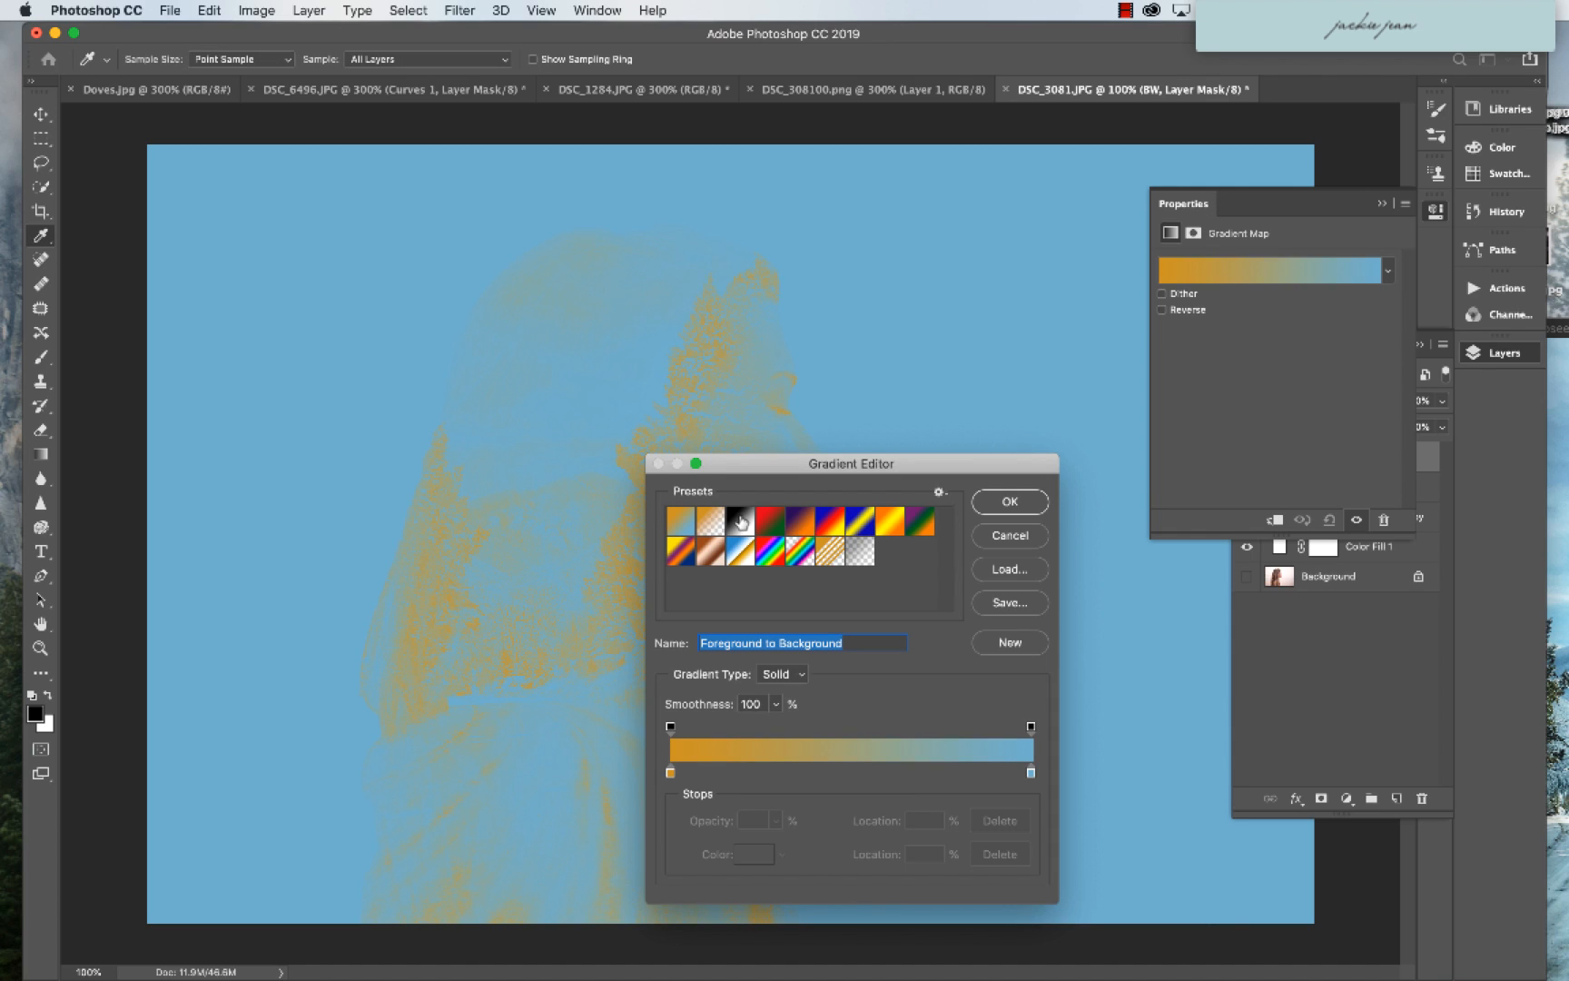
left_click(1007, 501)
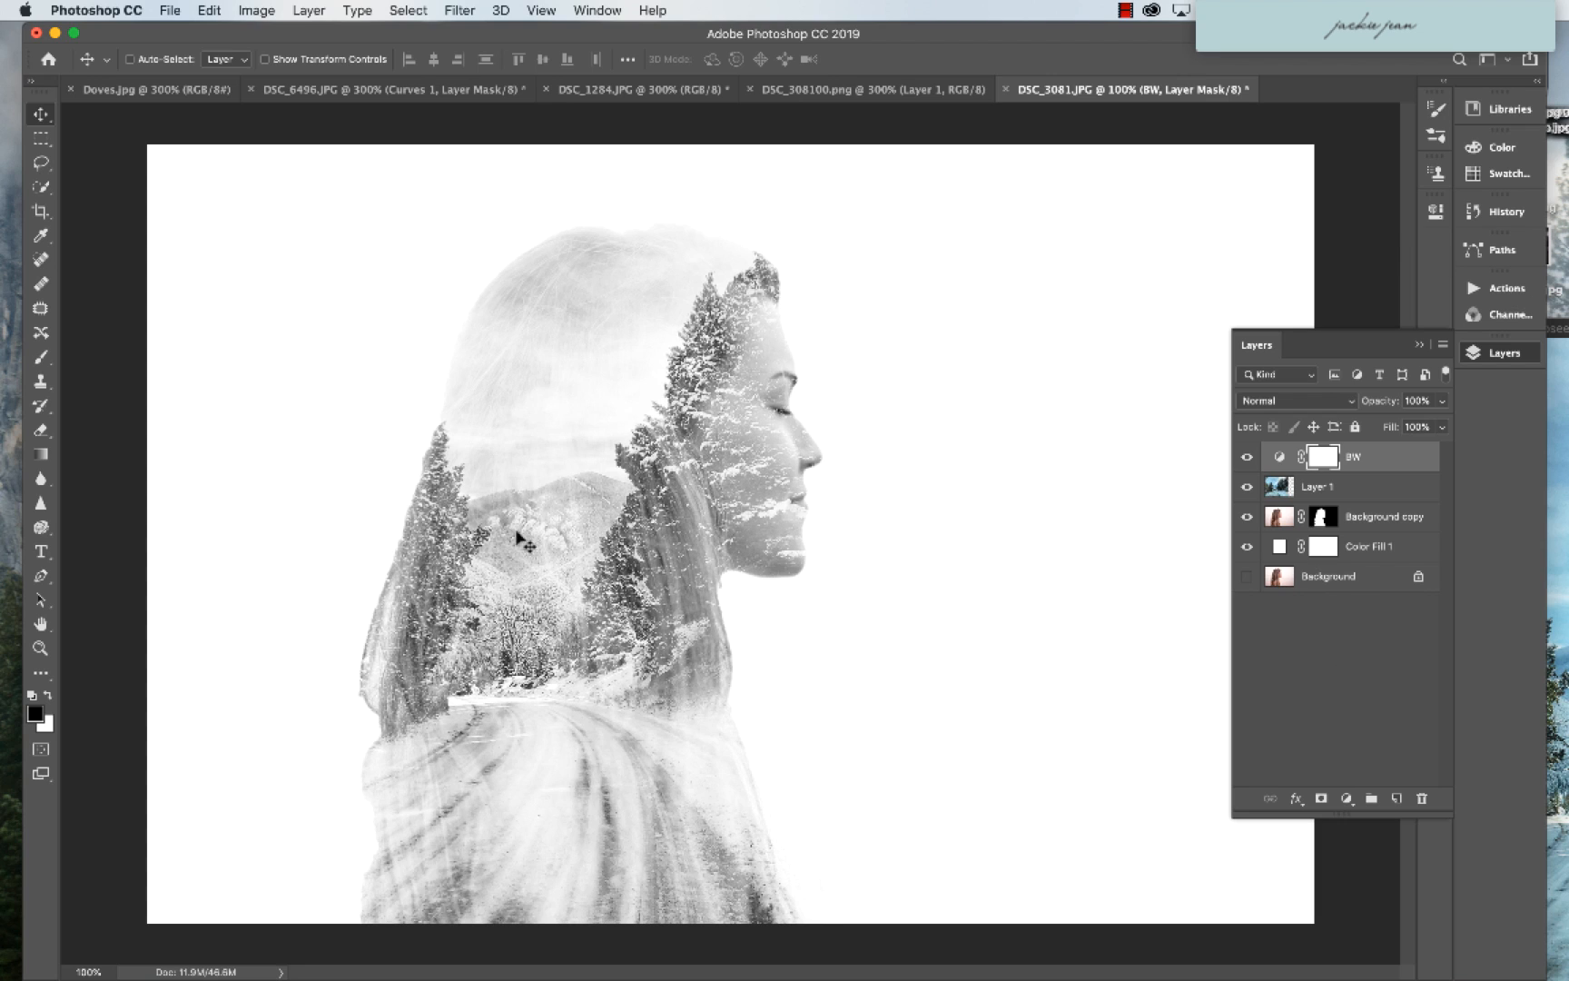
mouse_move(1448, 485)
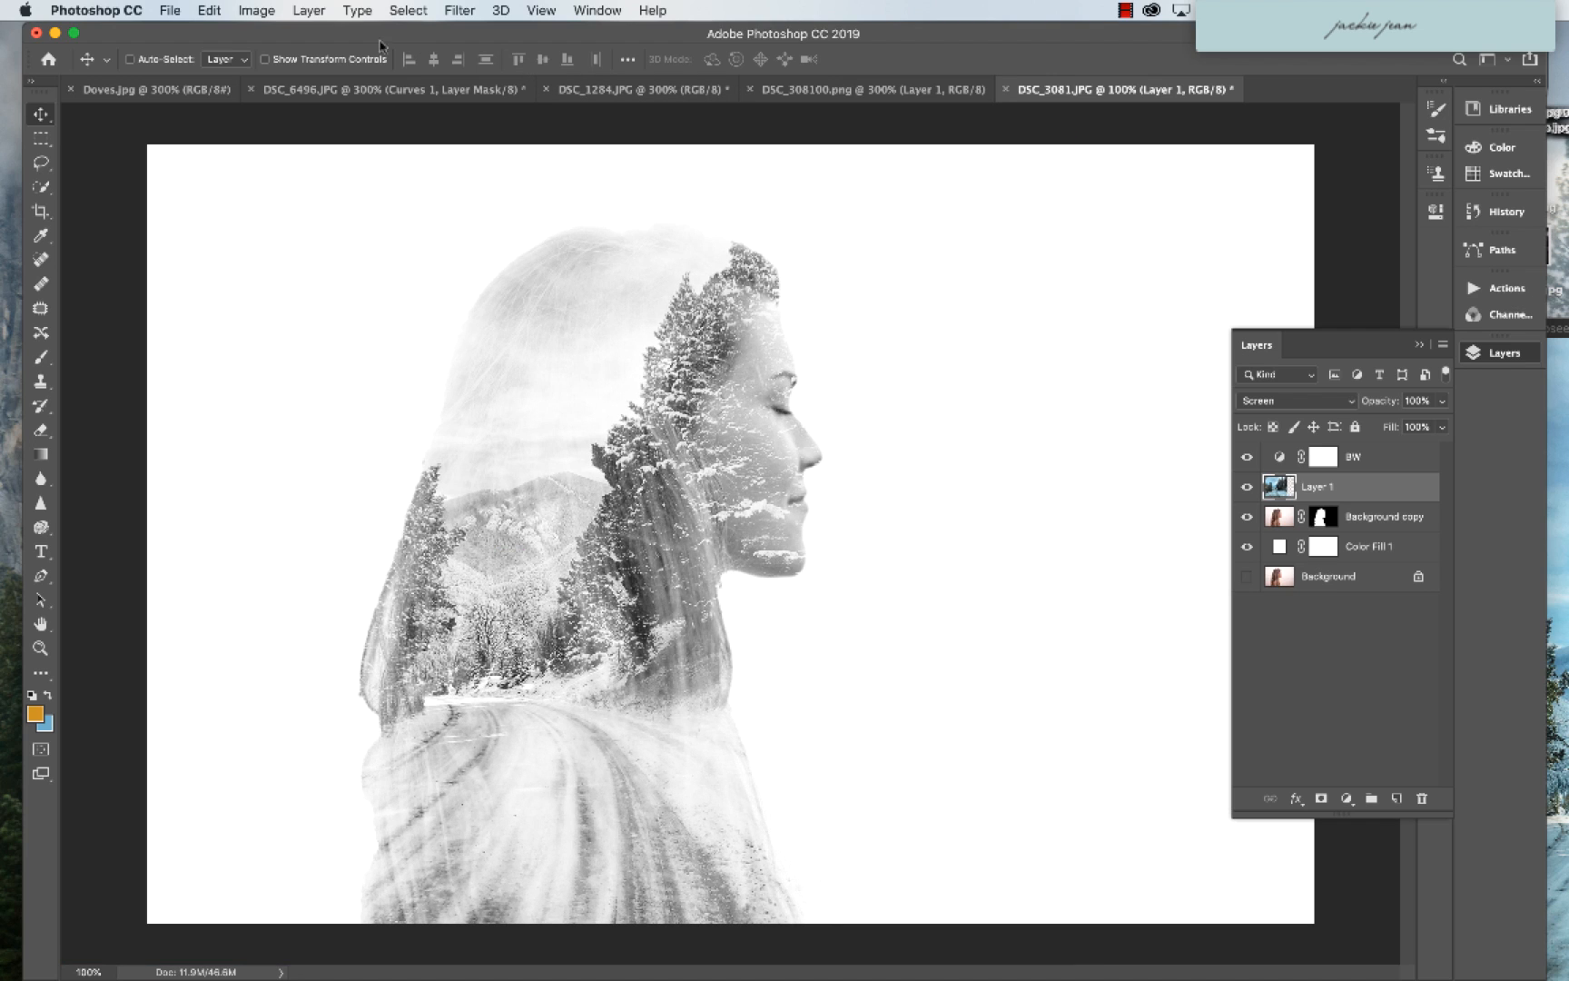
left_click(356, 11)
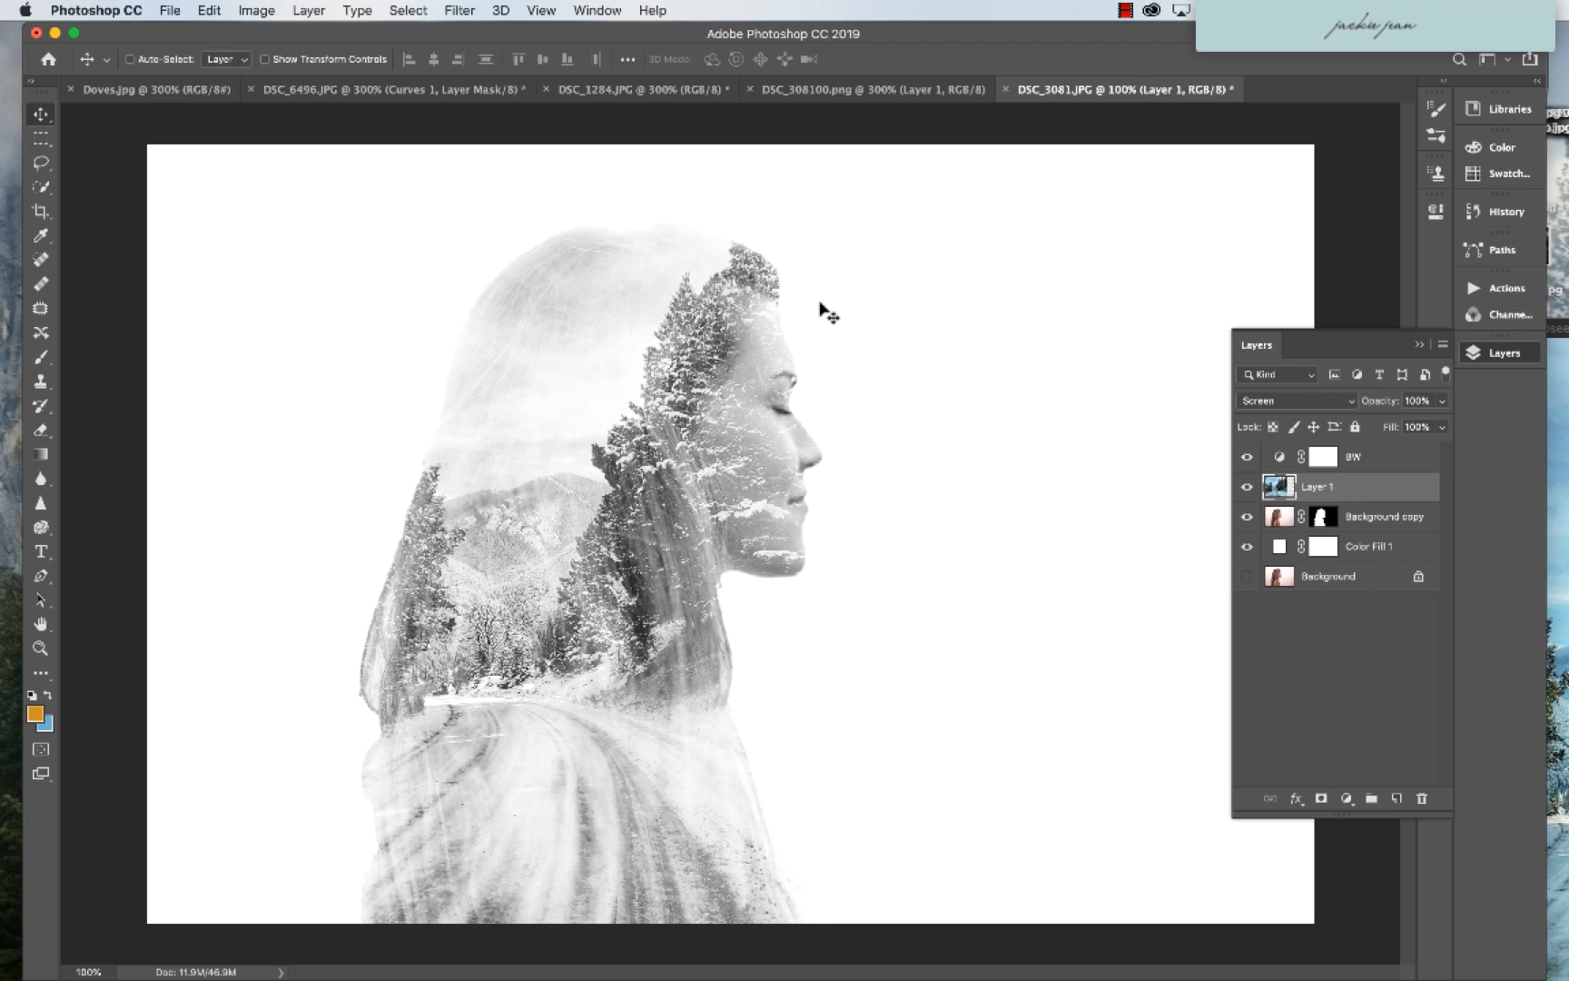
- Add a Curves 1 adjustment layer and pull its shadows down for more contrast
left_click(309, 11)
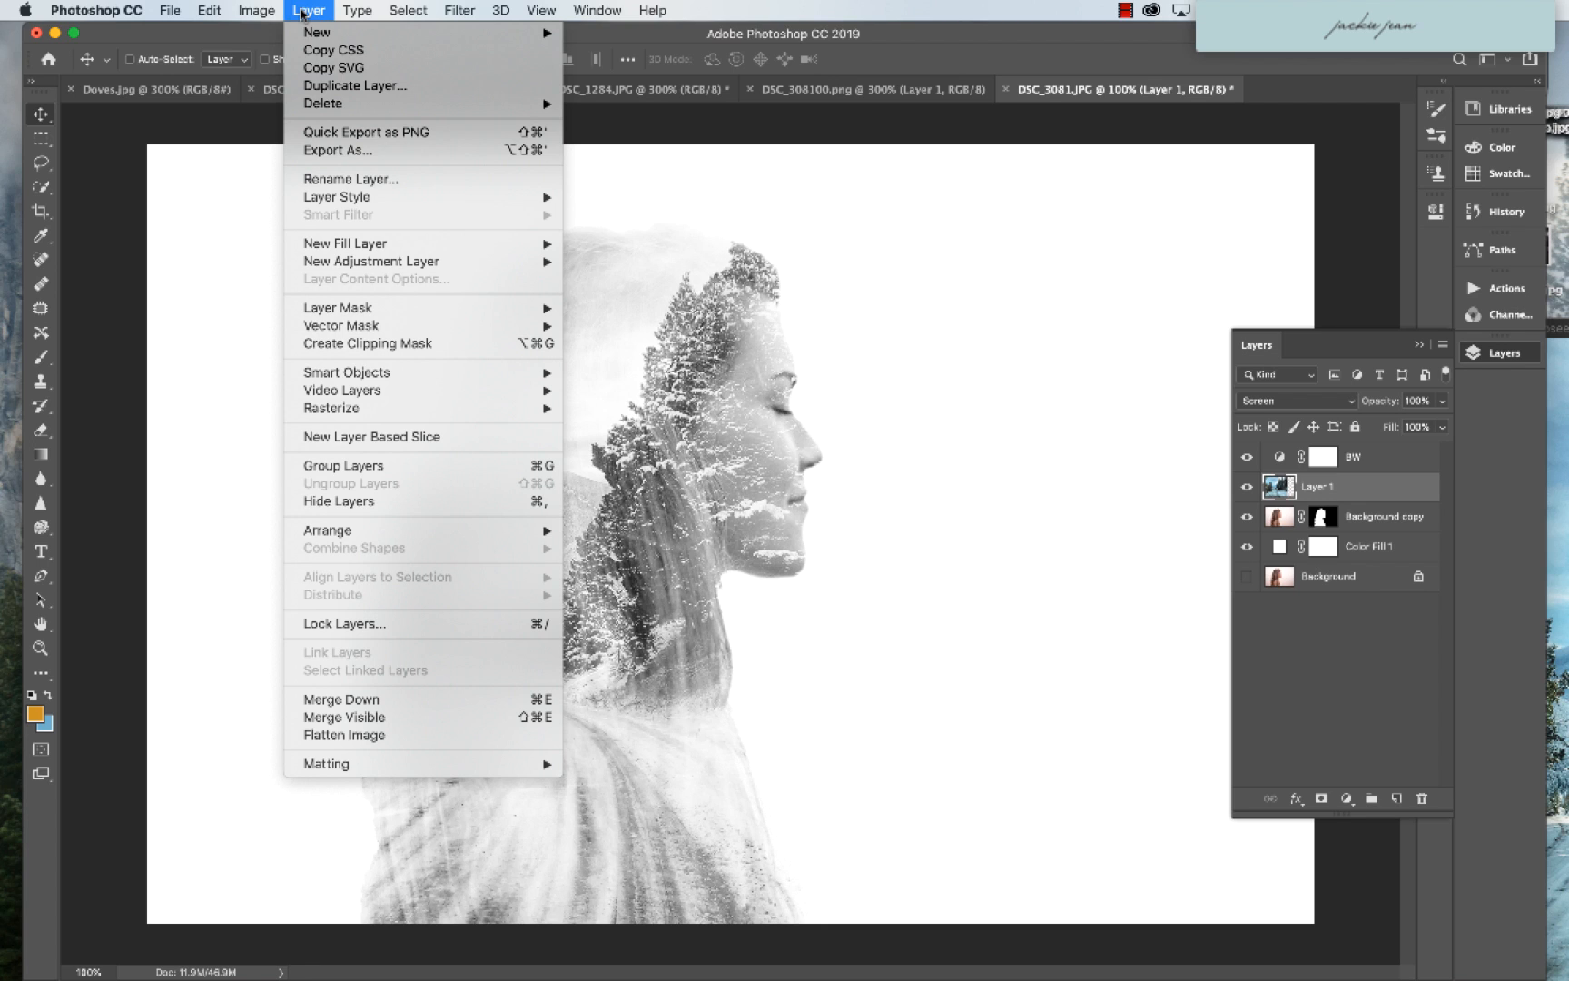
mouse_move(370, 261)
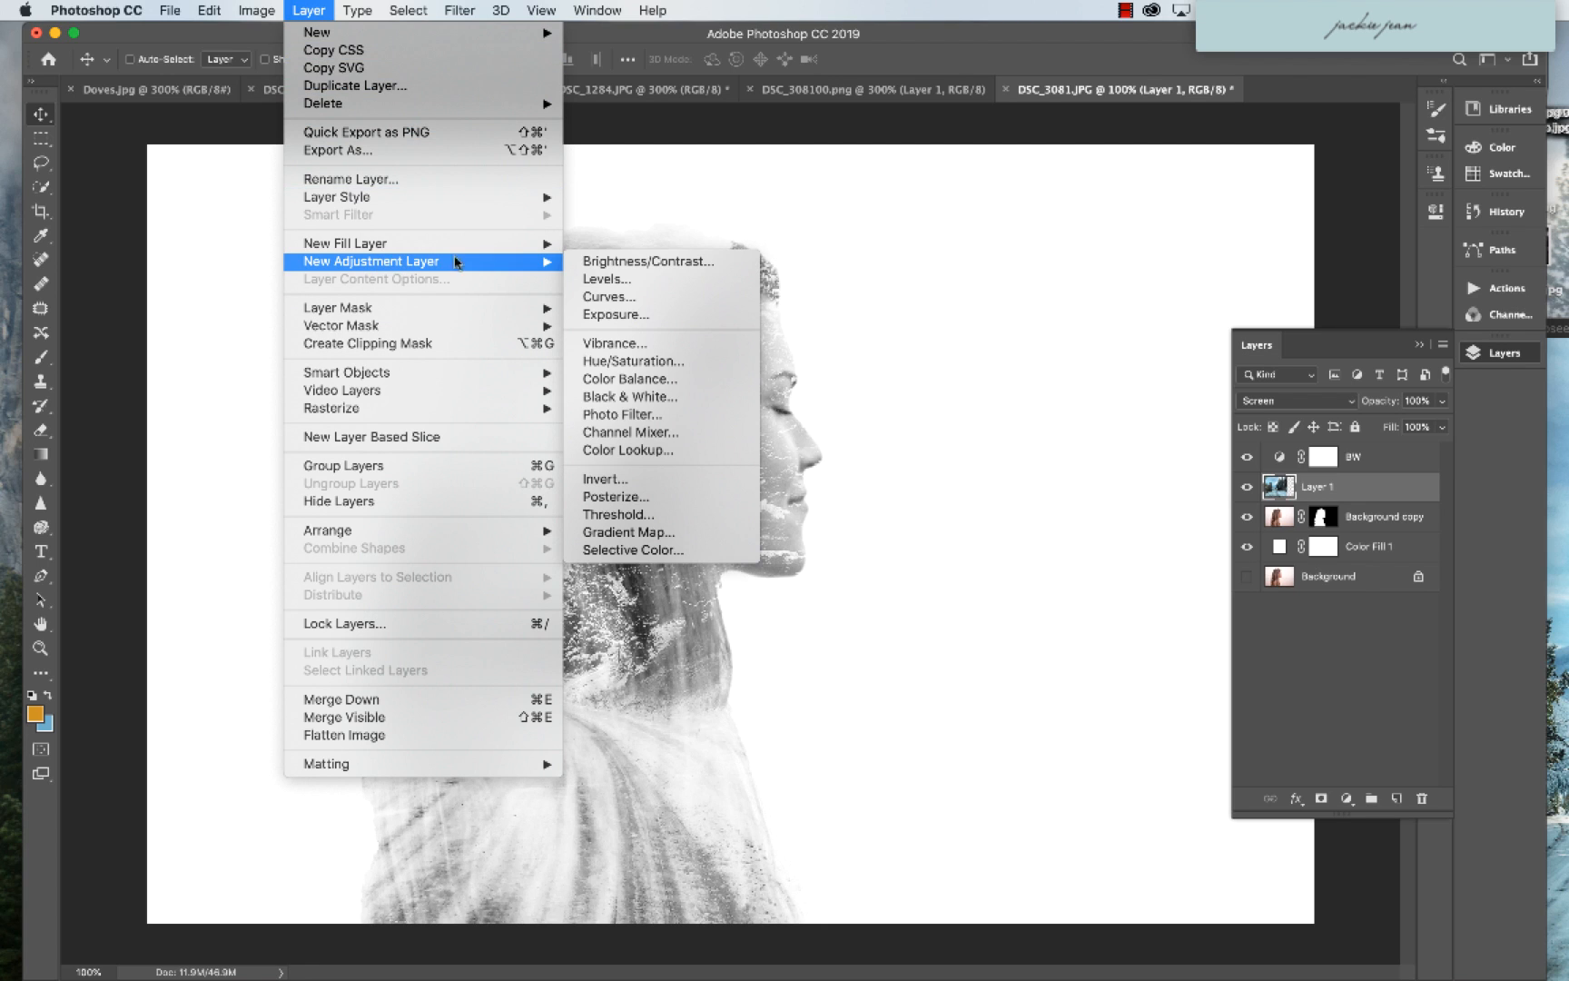
left_click(609, 296)
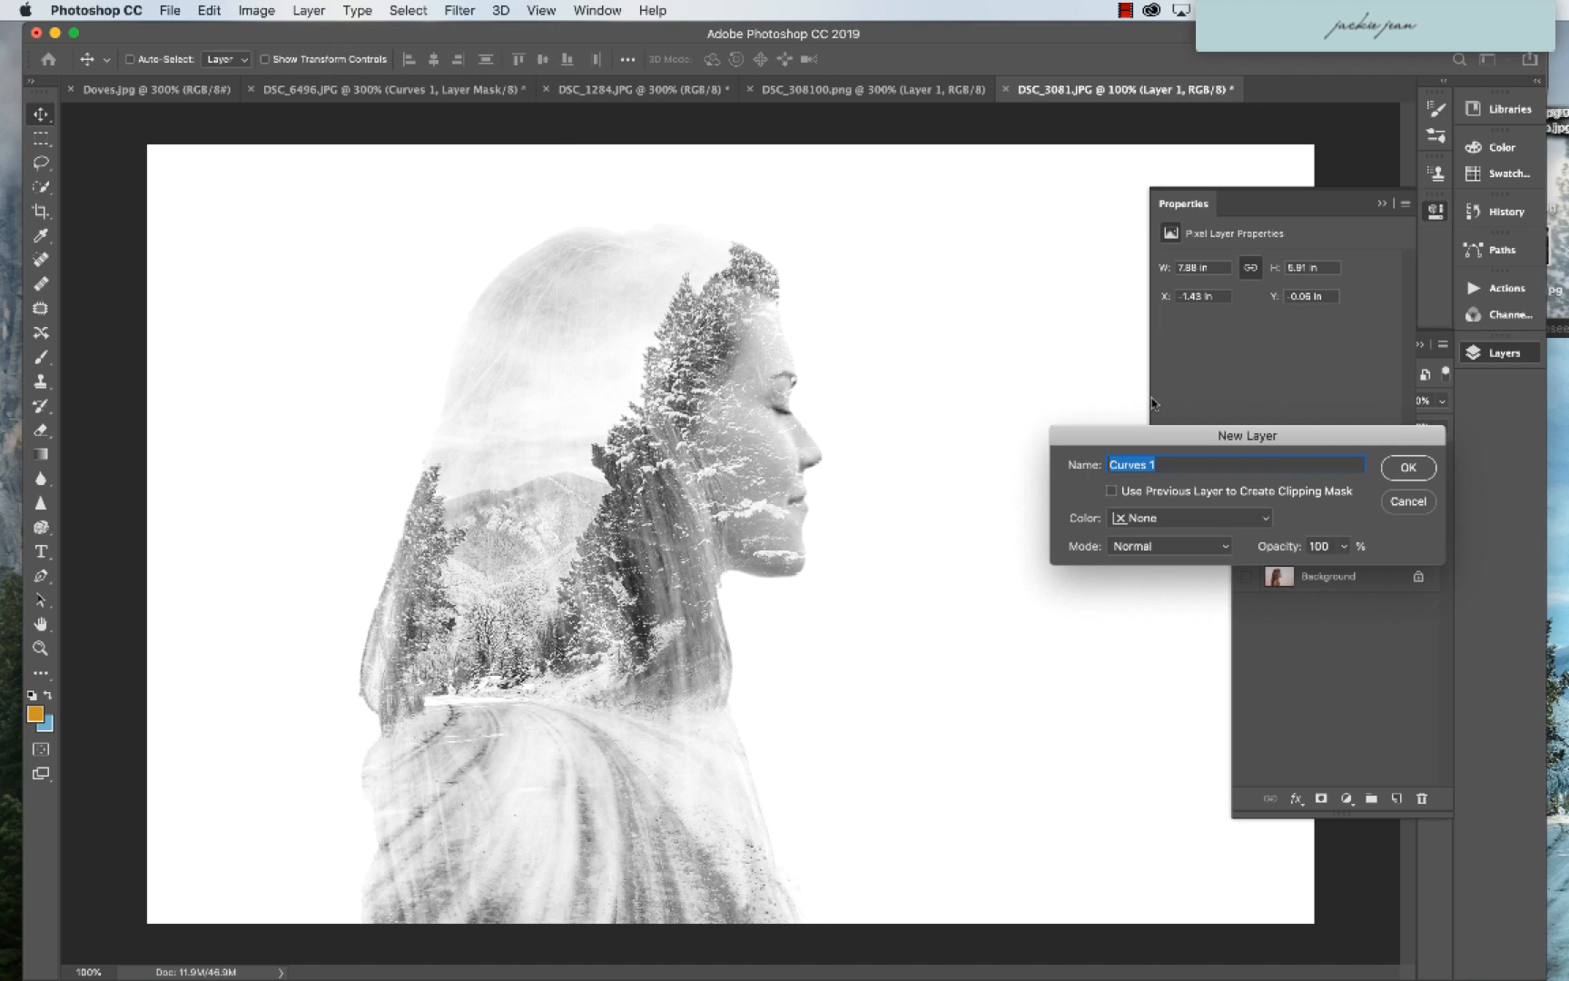
left_click(1406, 467)
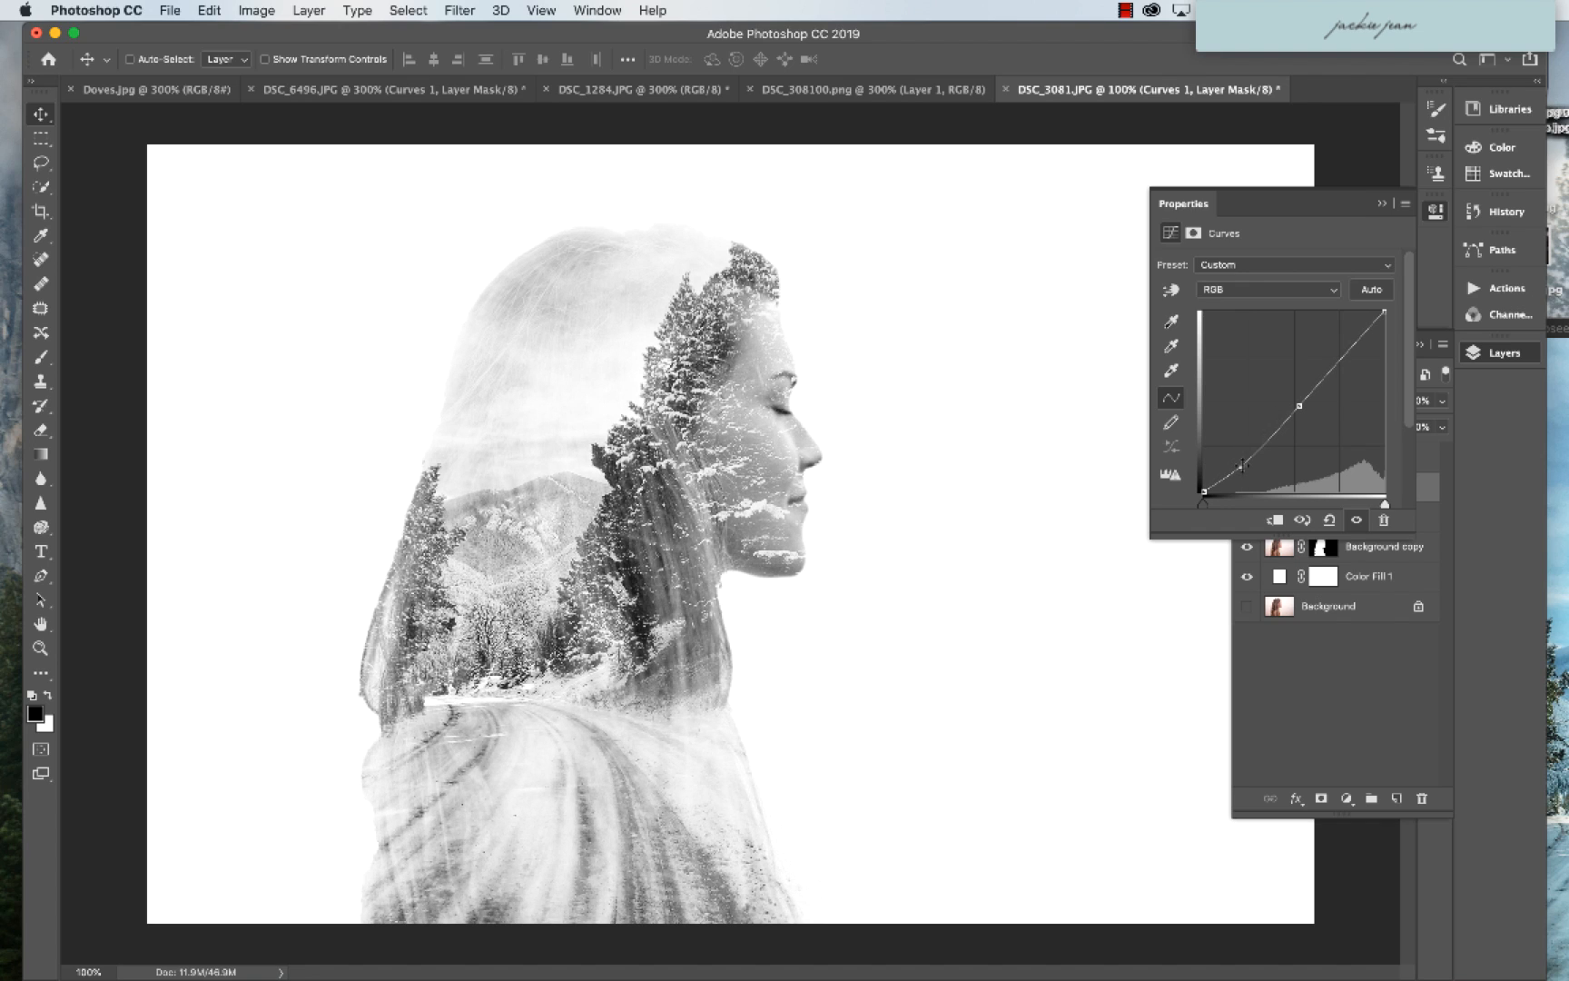
left_click(1502, 352)
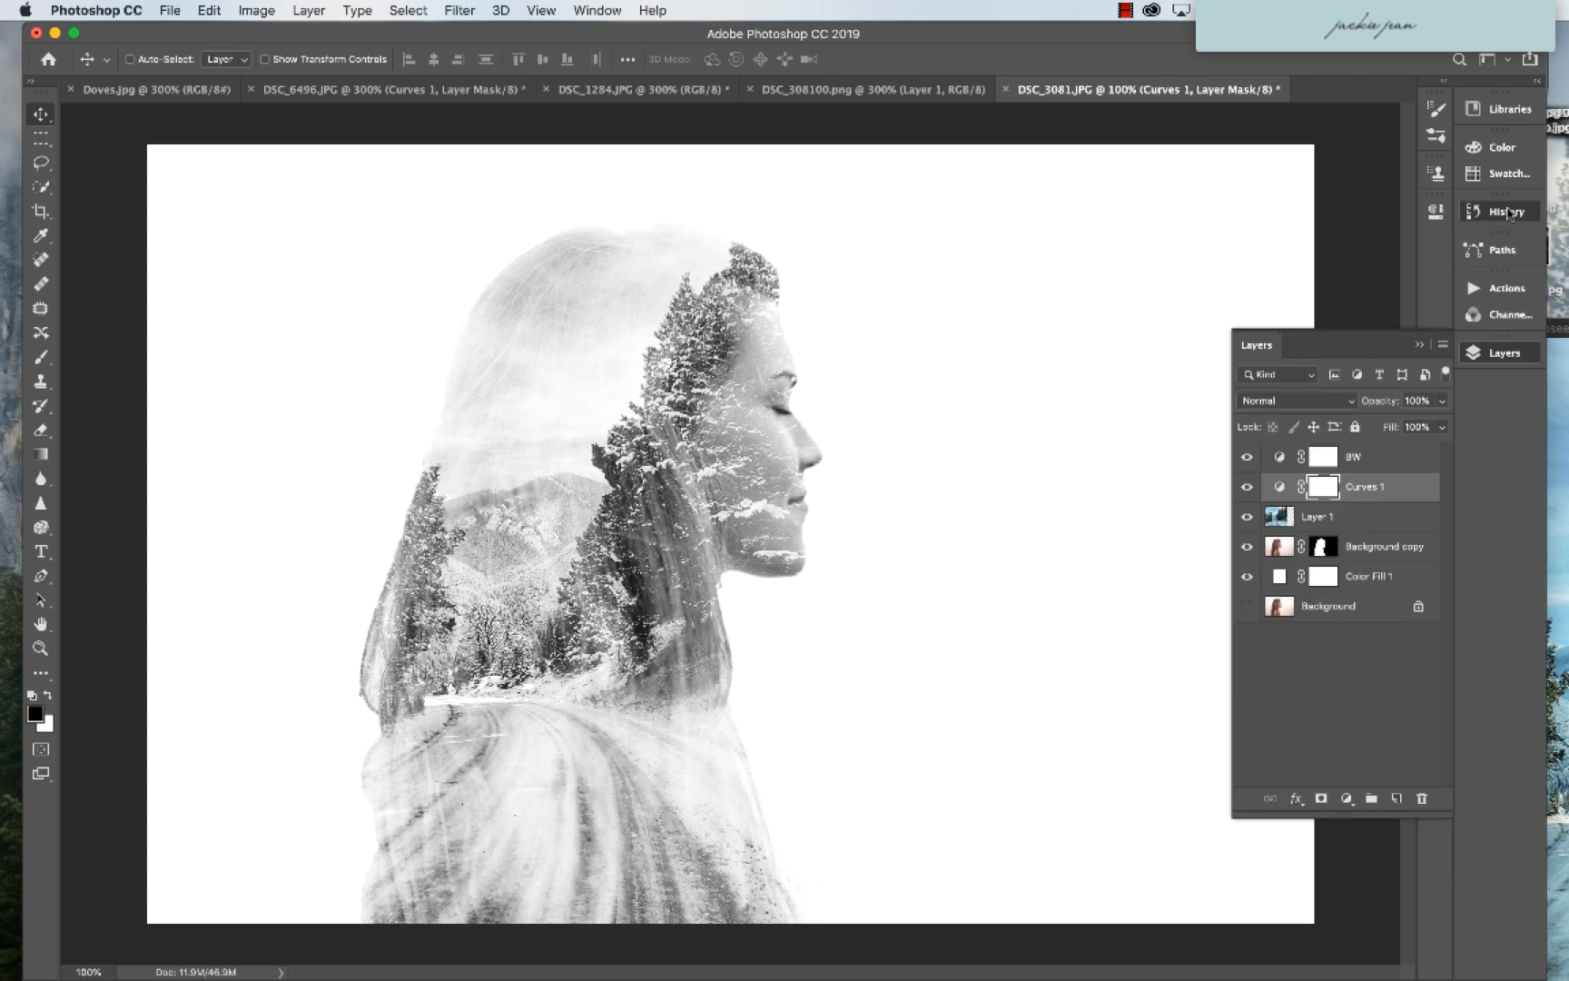
- In History, toggle twice between the original portrait and the finished curves step to compare
left_click(1503, 211)
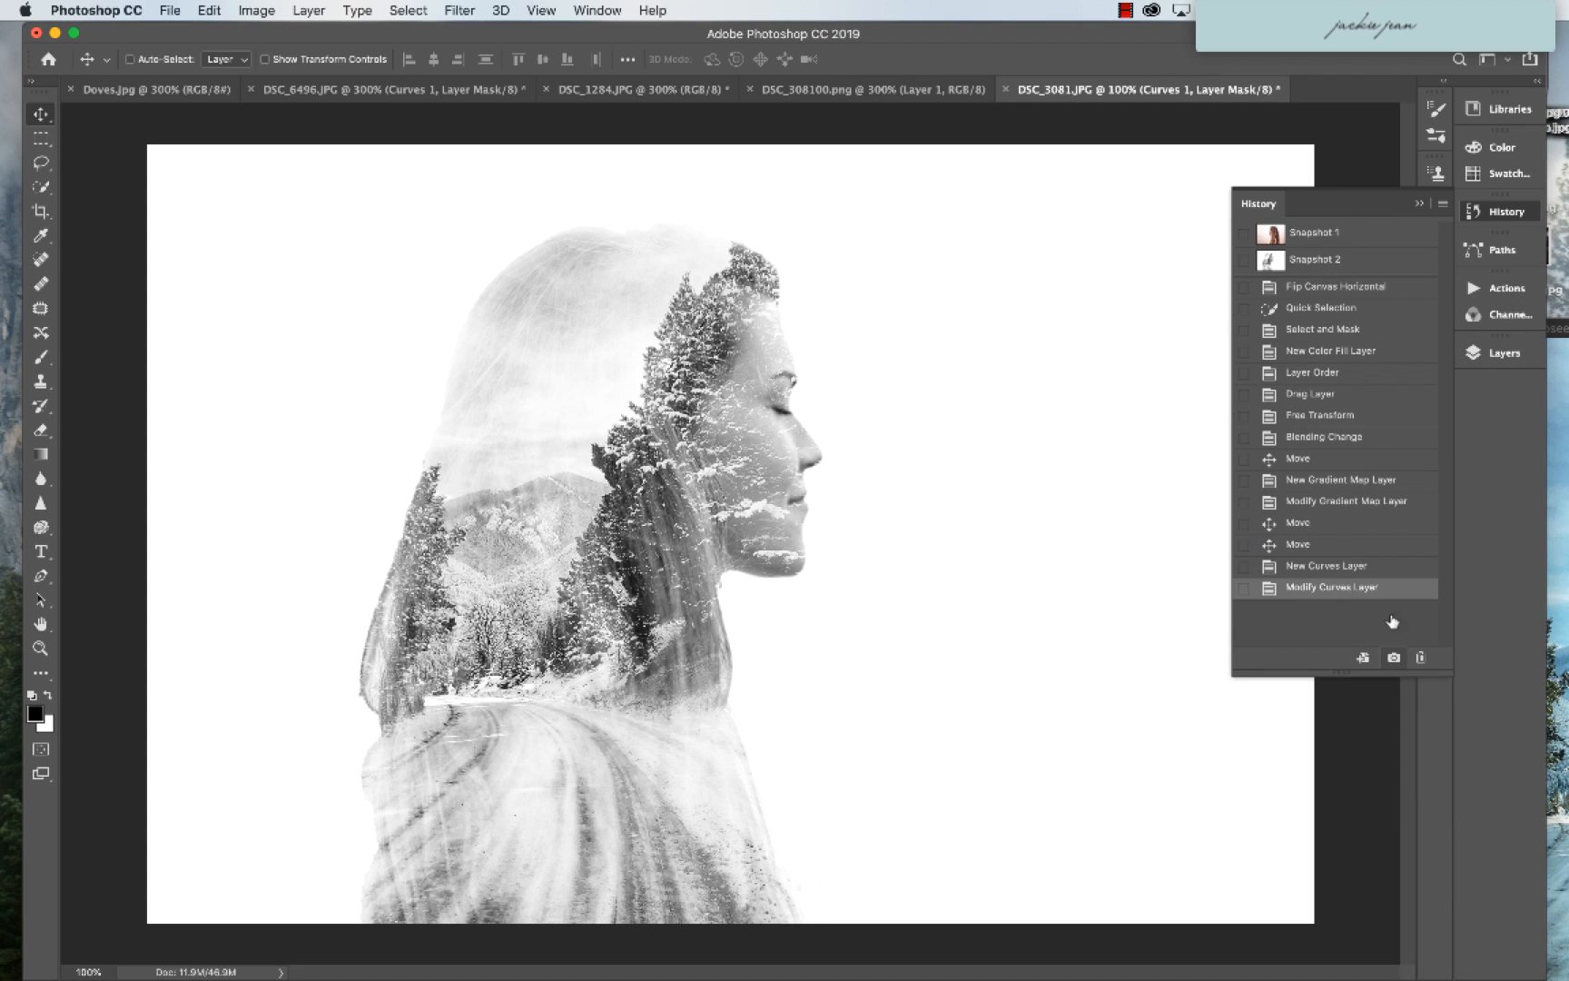
left_click(1336, 287)
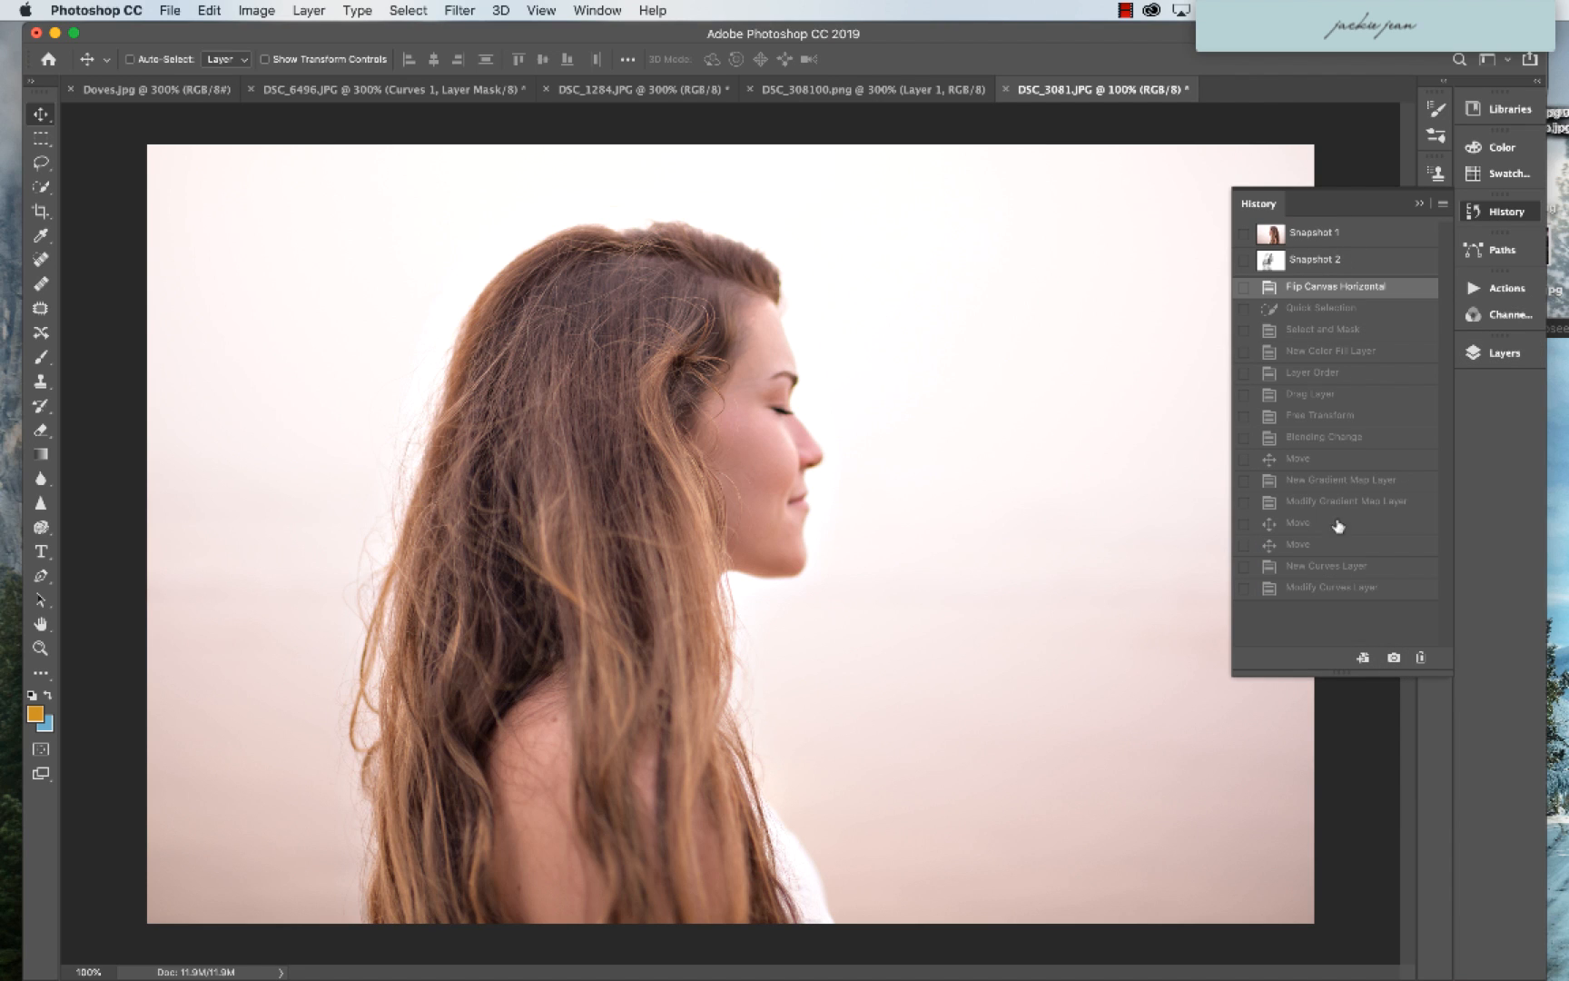
left_click(1346, 587)
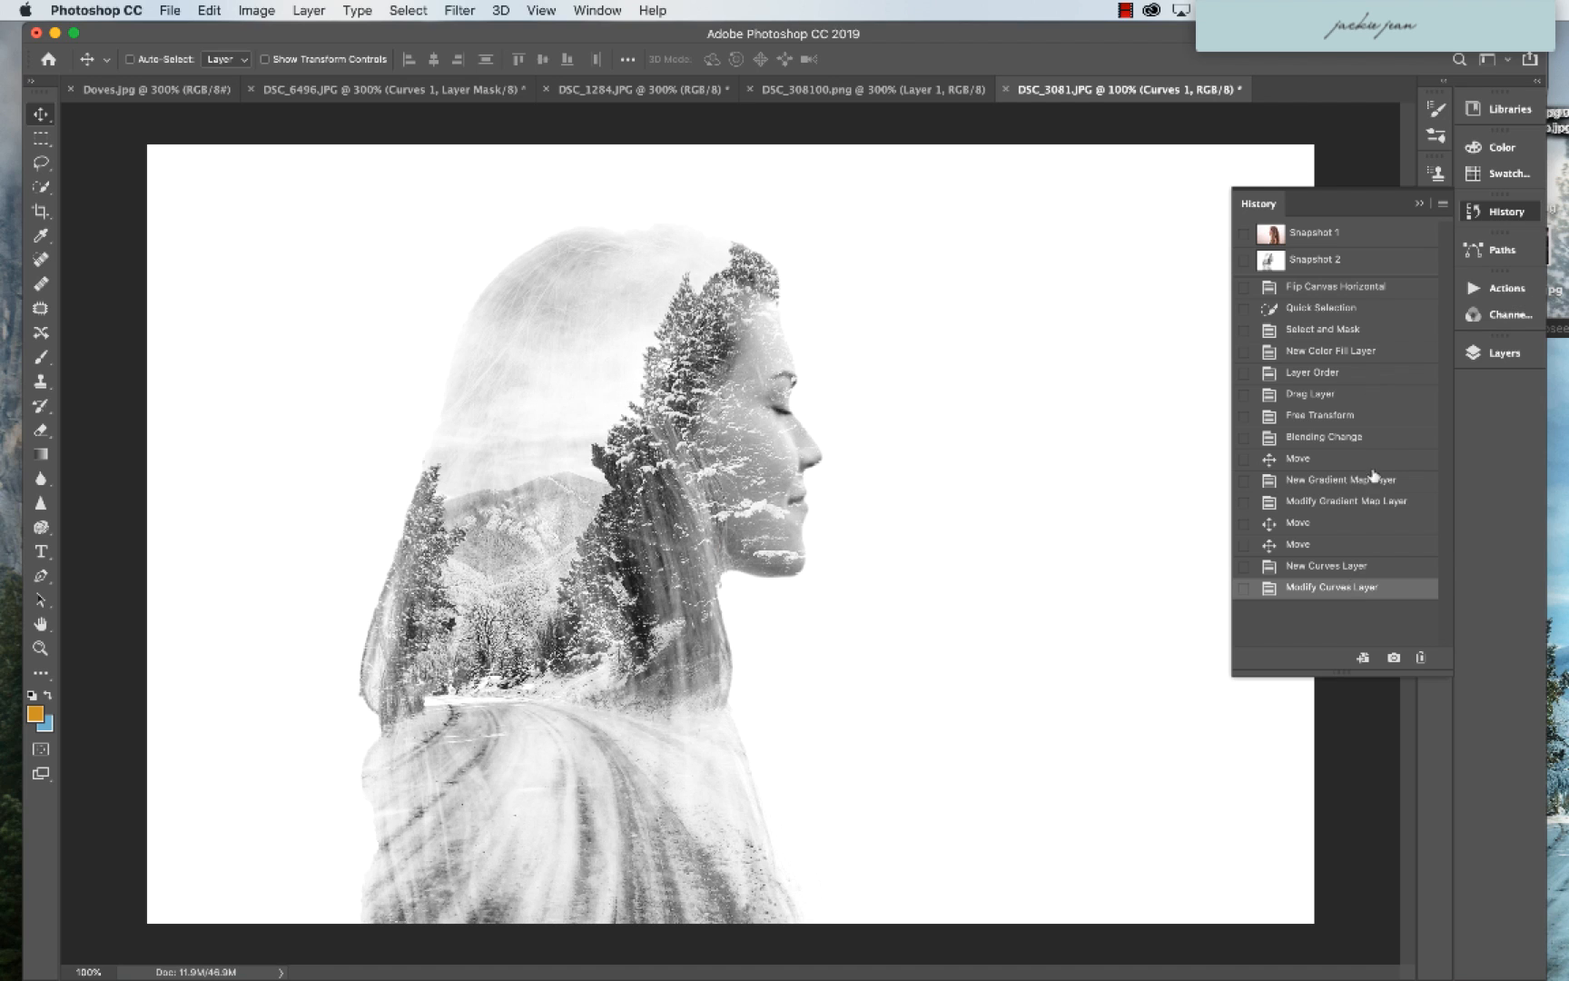
left_click(1335, 287)
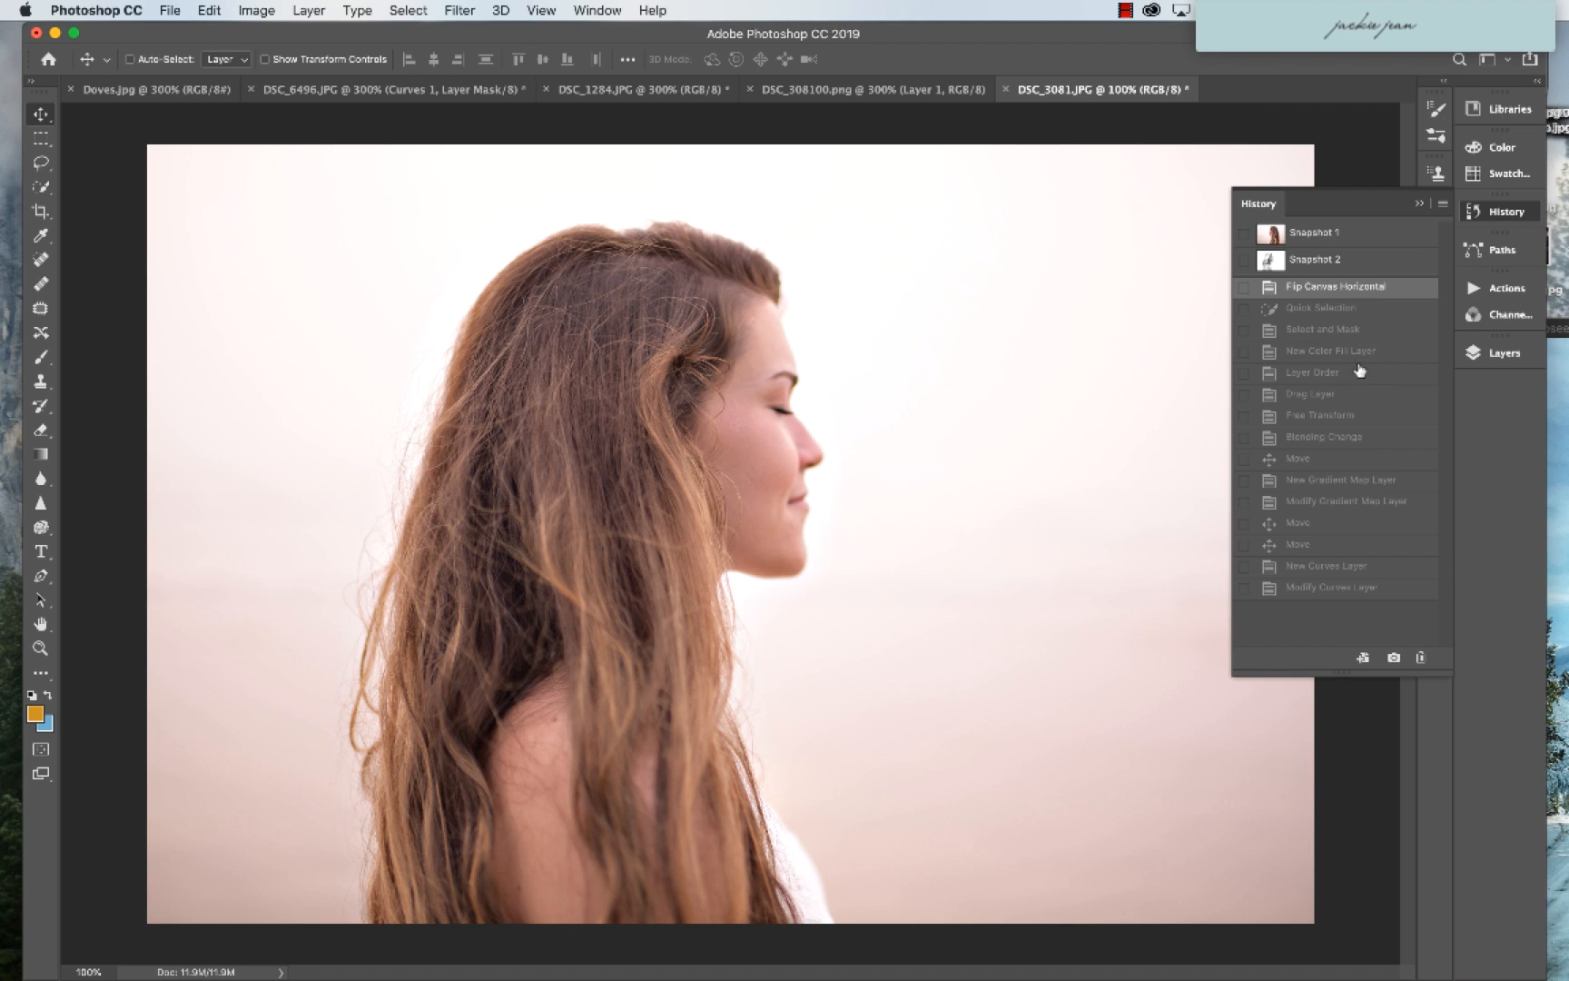
left_click(1349, 586)
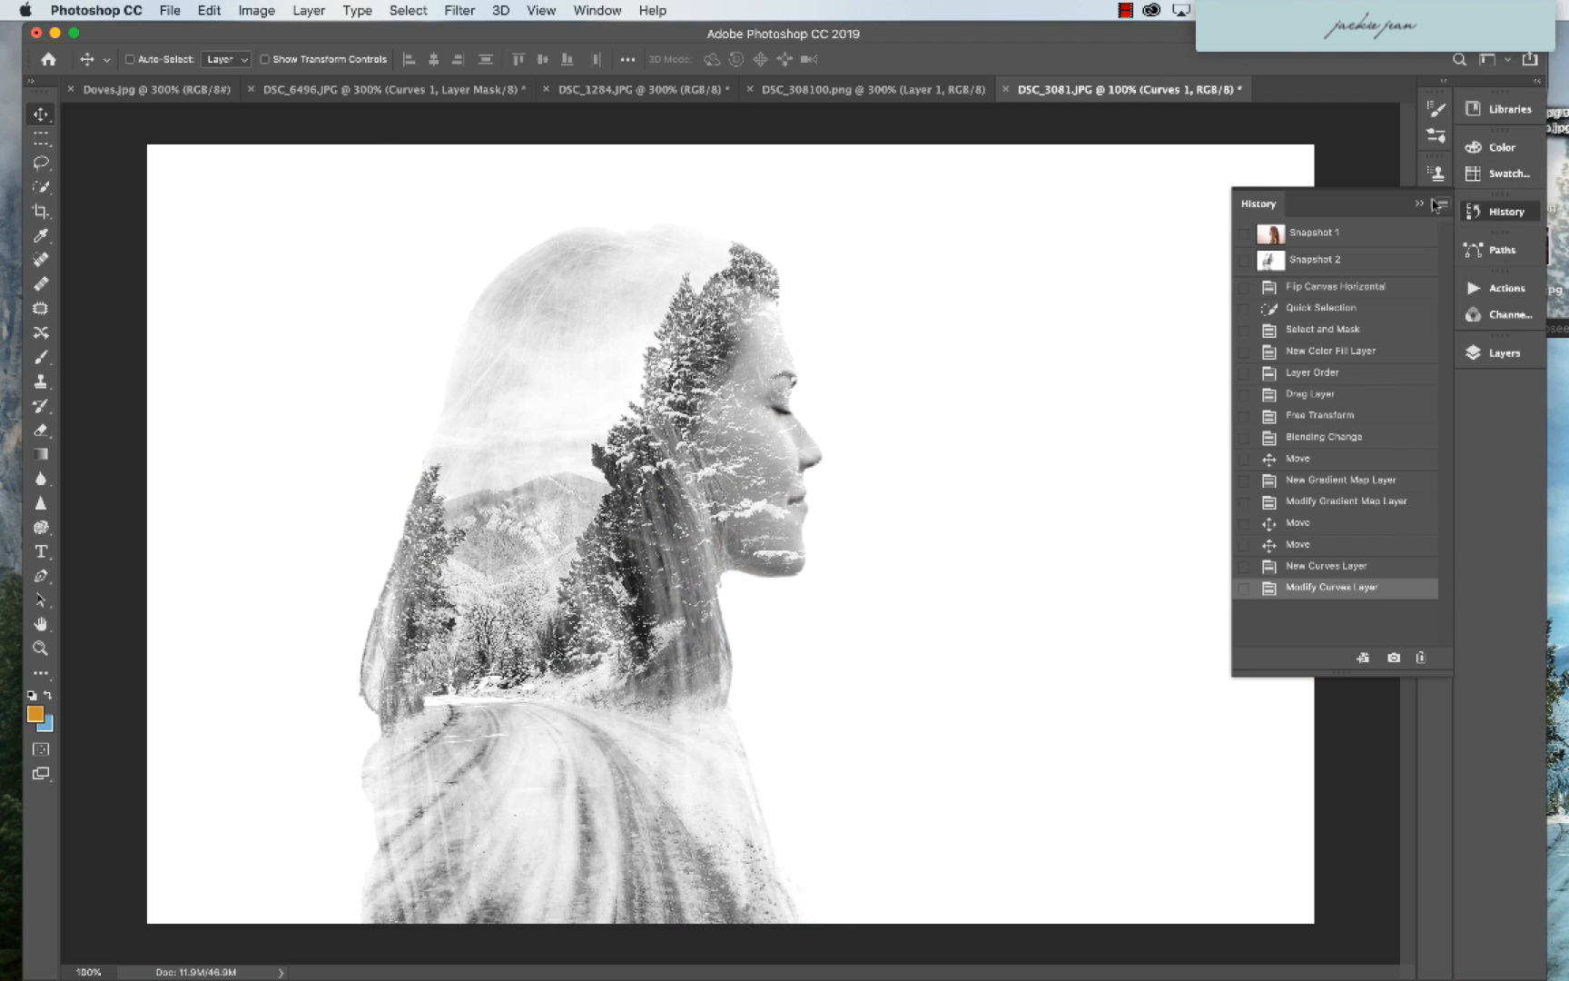